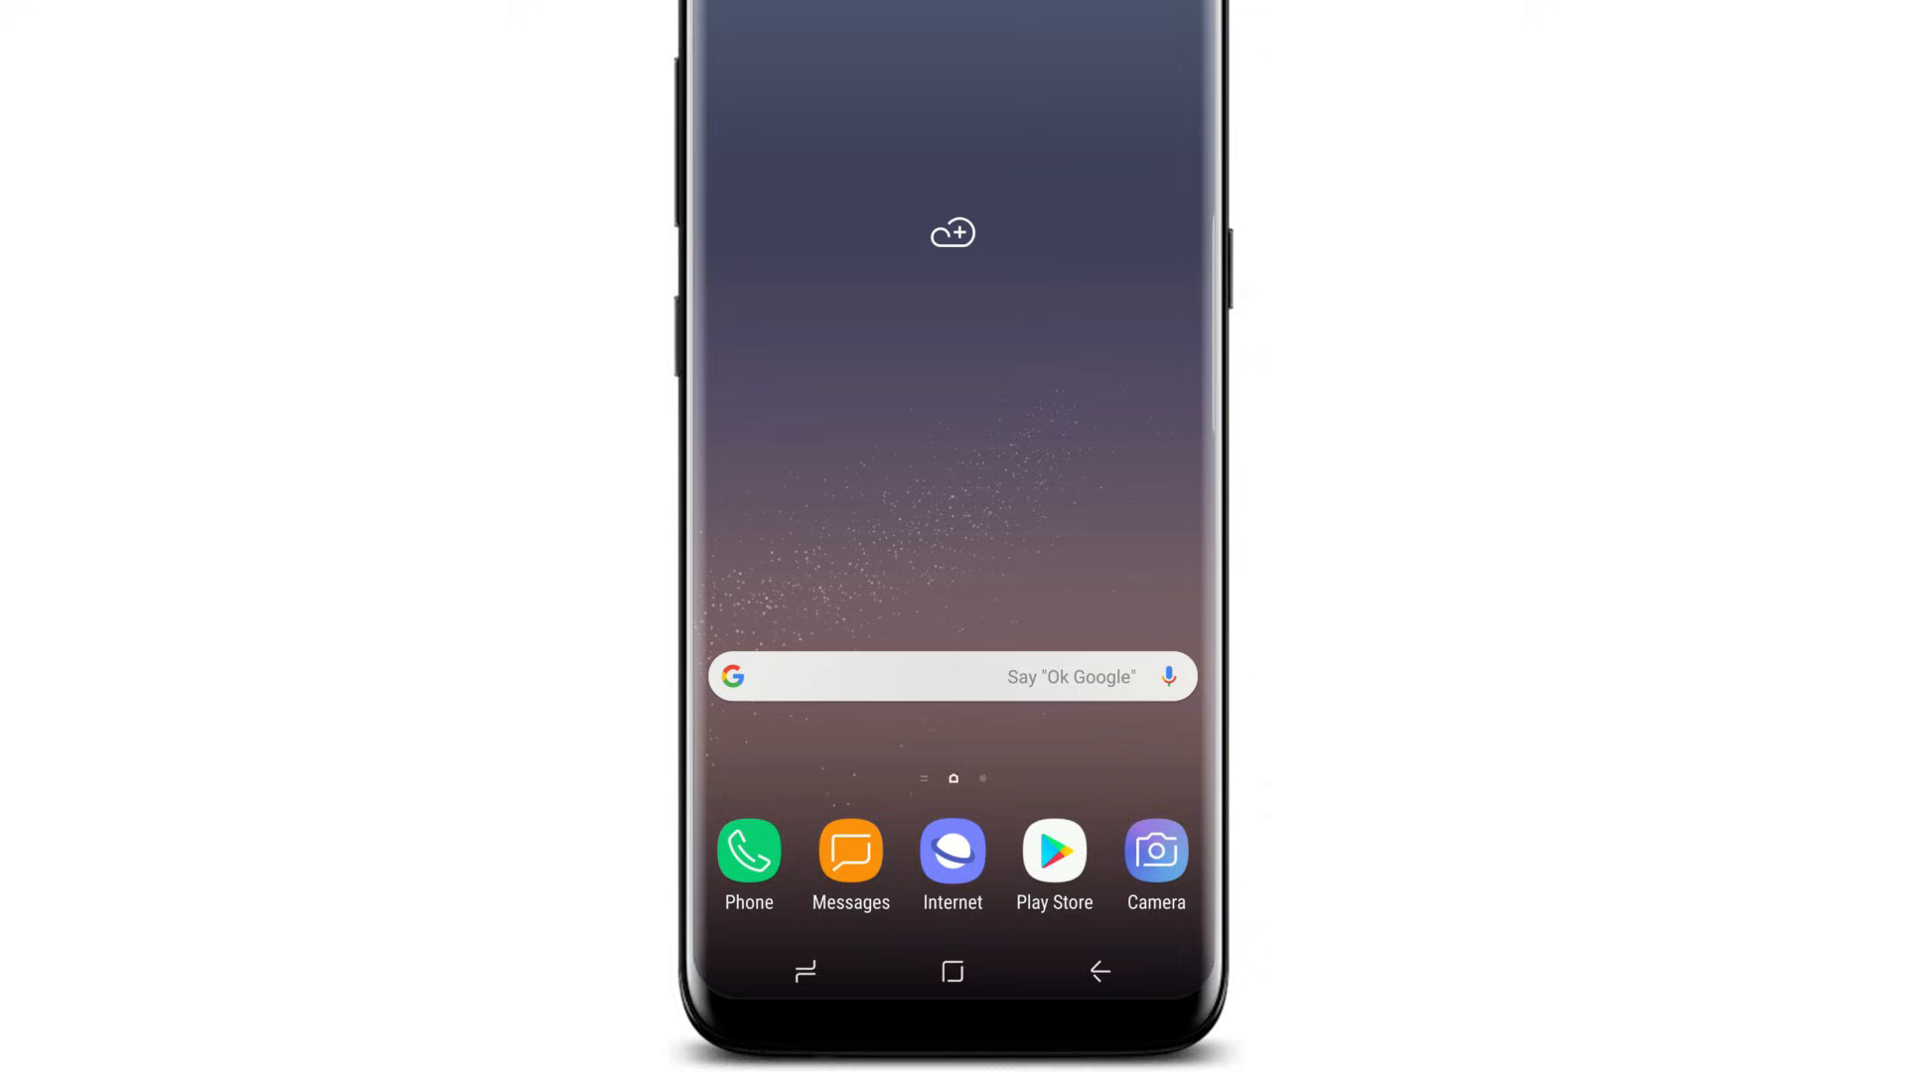
Search Google Play for 'out' and go to the Microsoft Outlook app page.
left_click(1053, 852)
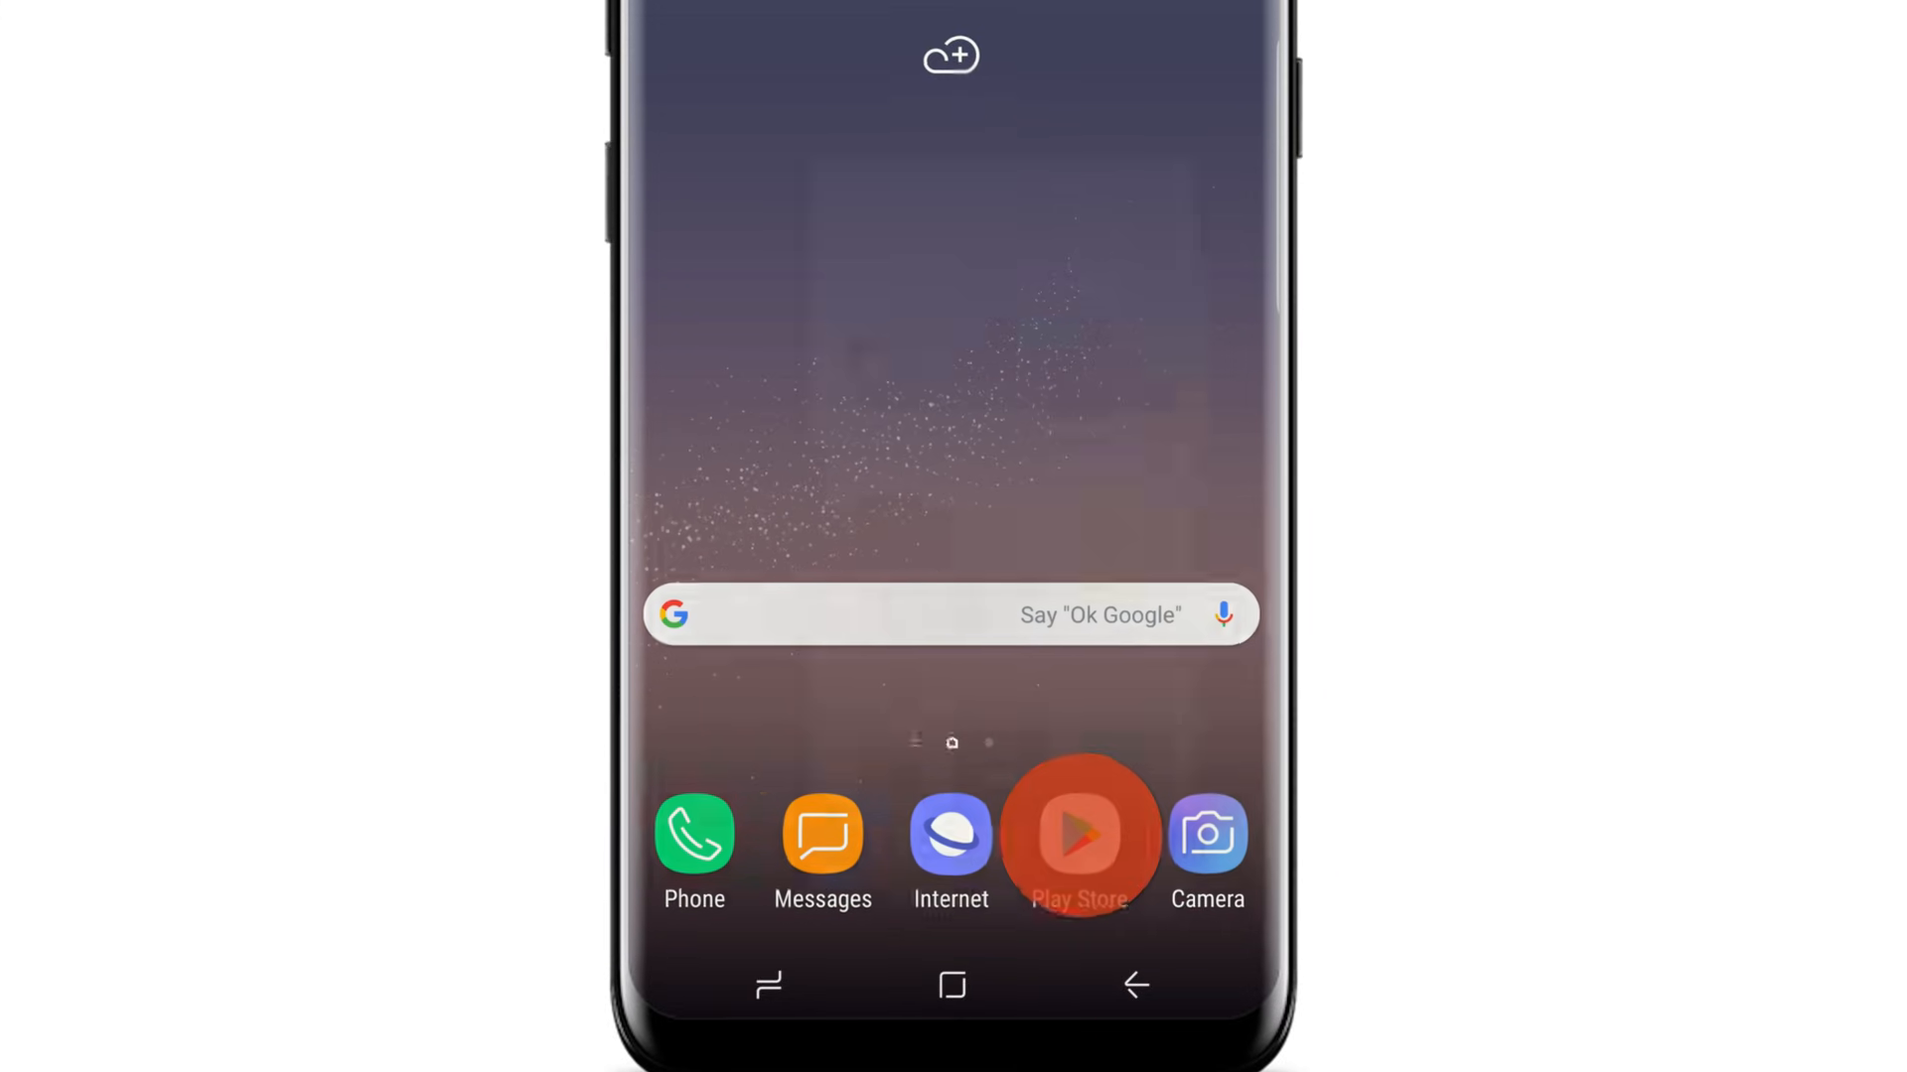
left_click(1076, 836)
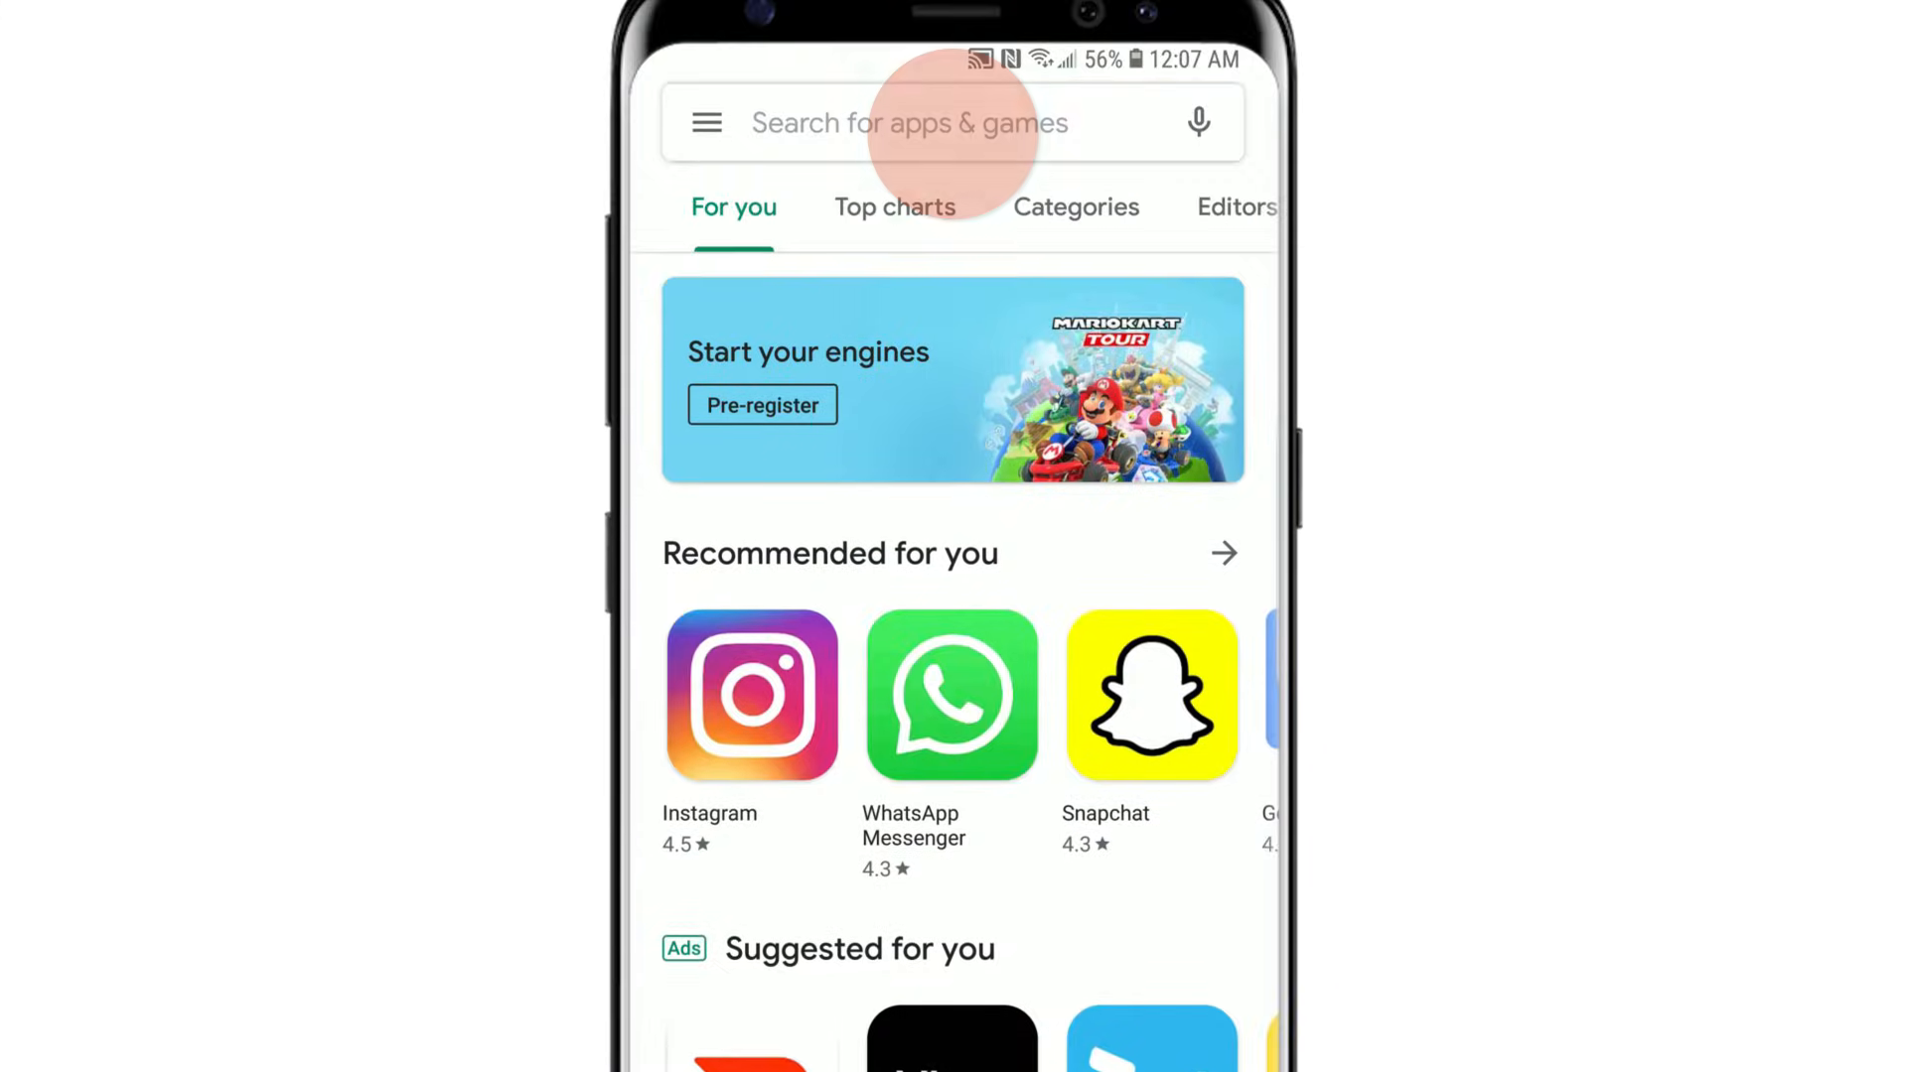
left_click(905, 123)
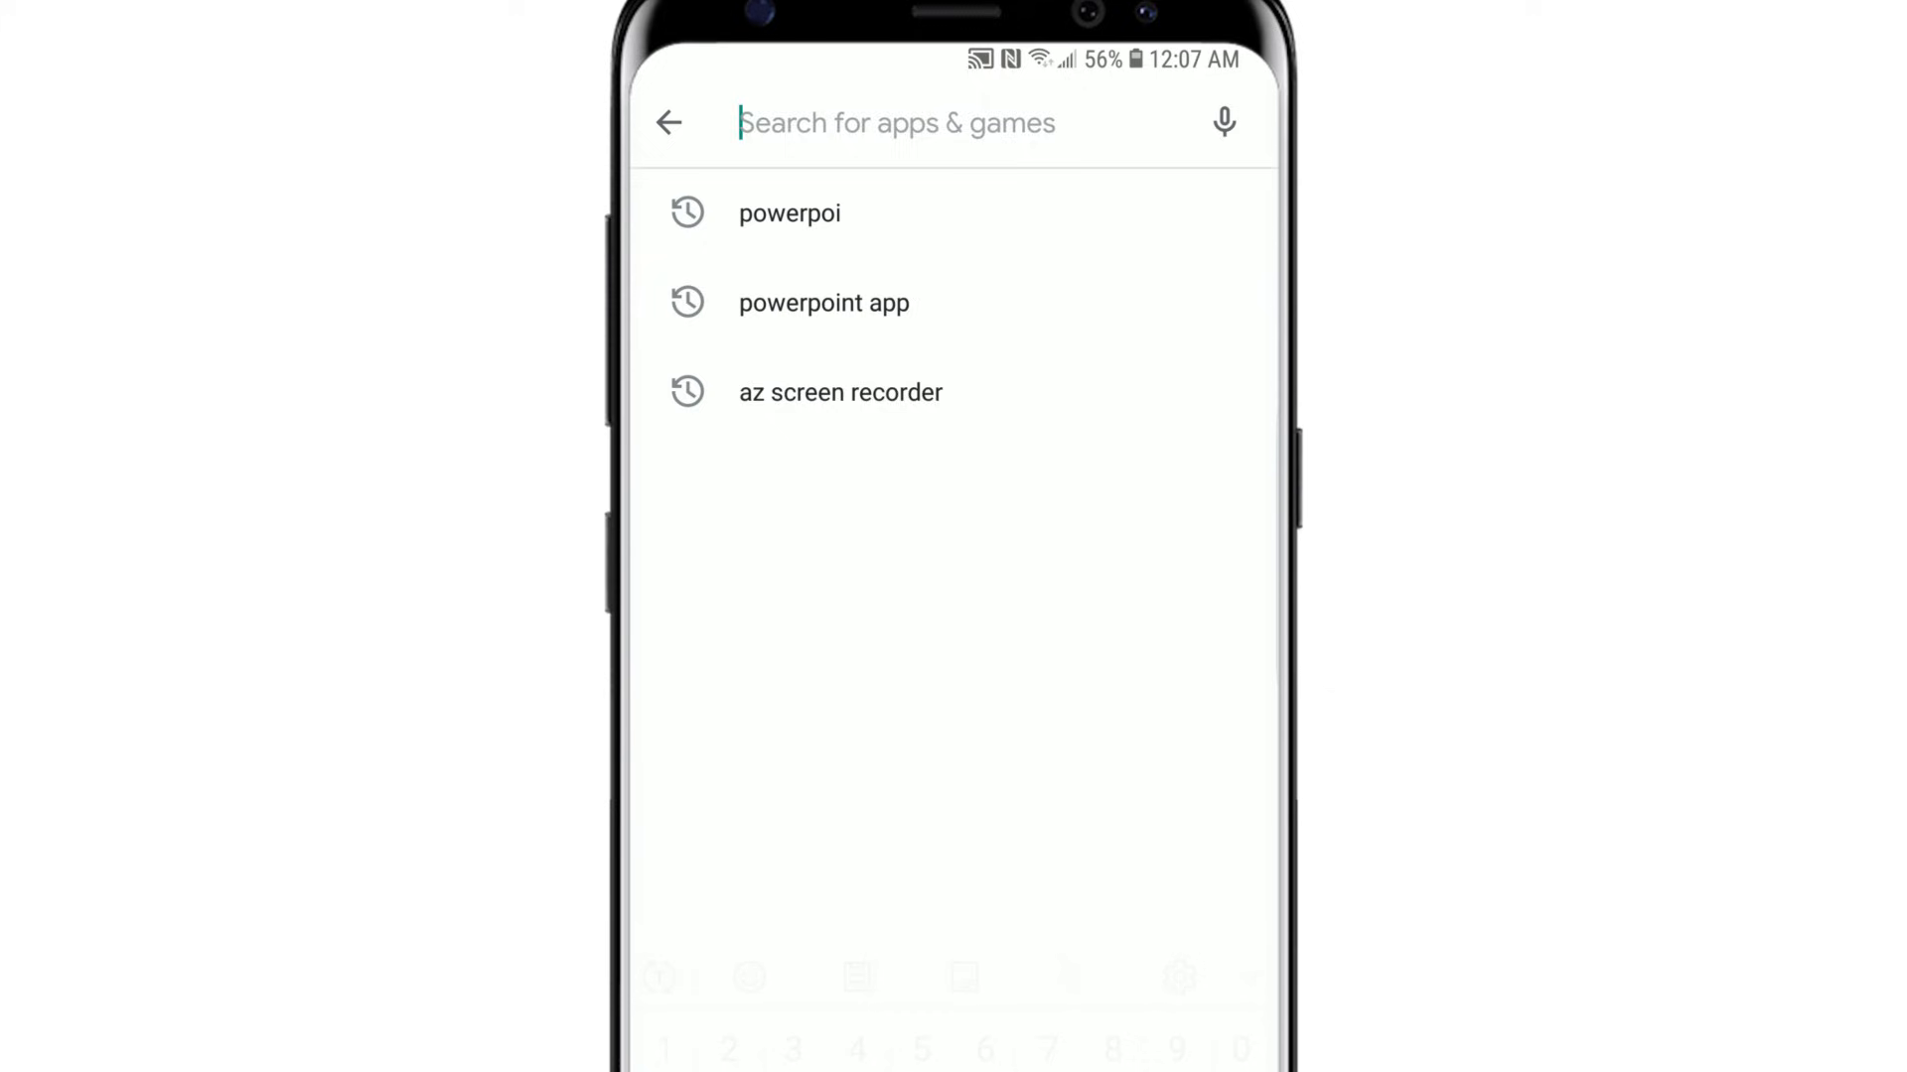
type("out")
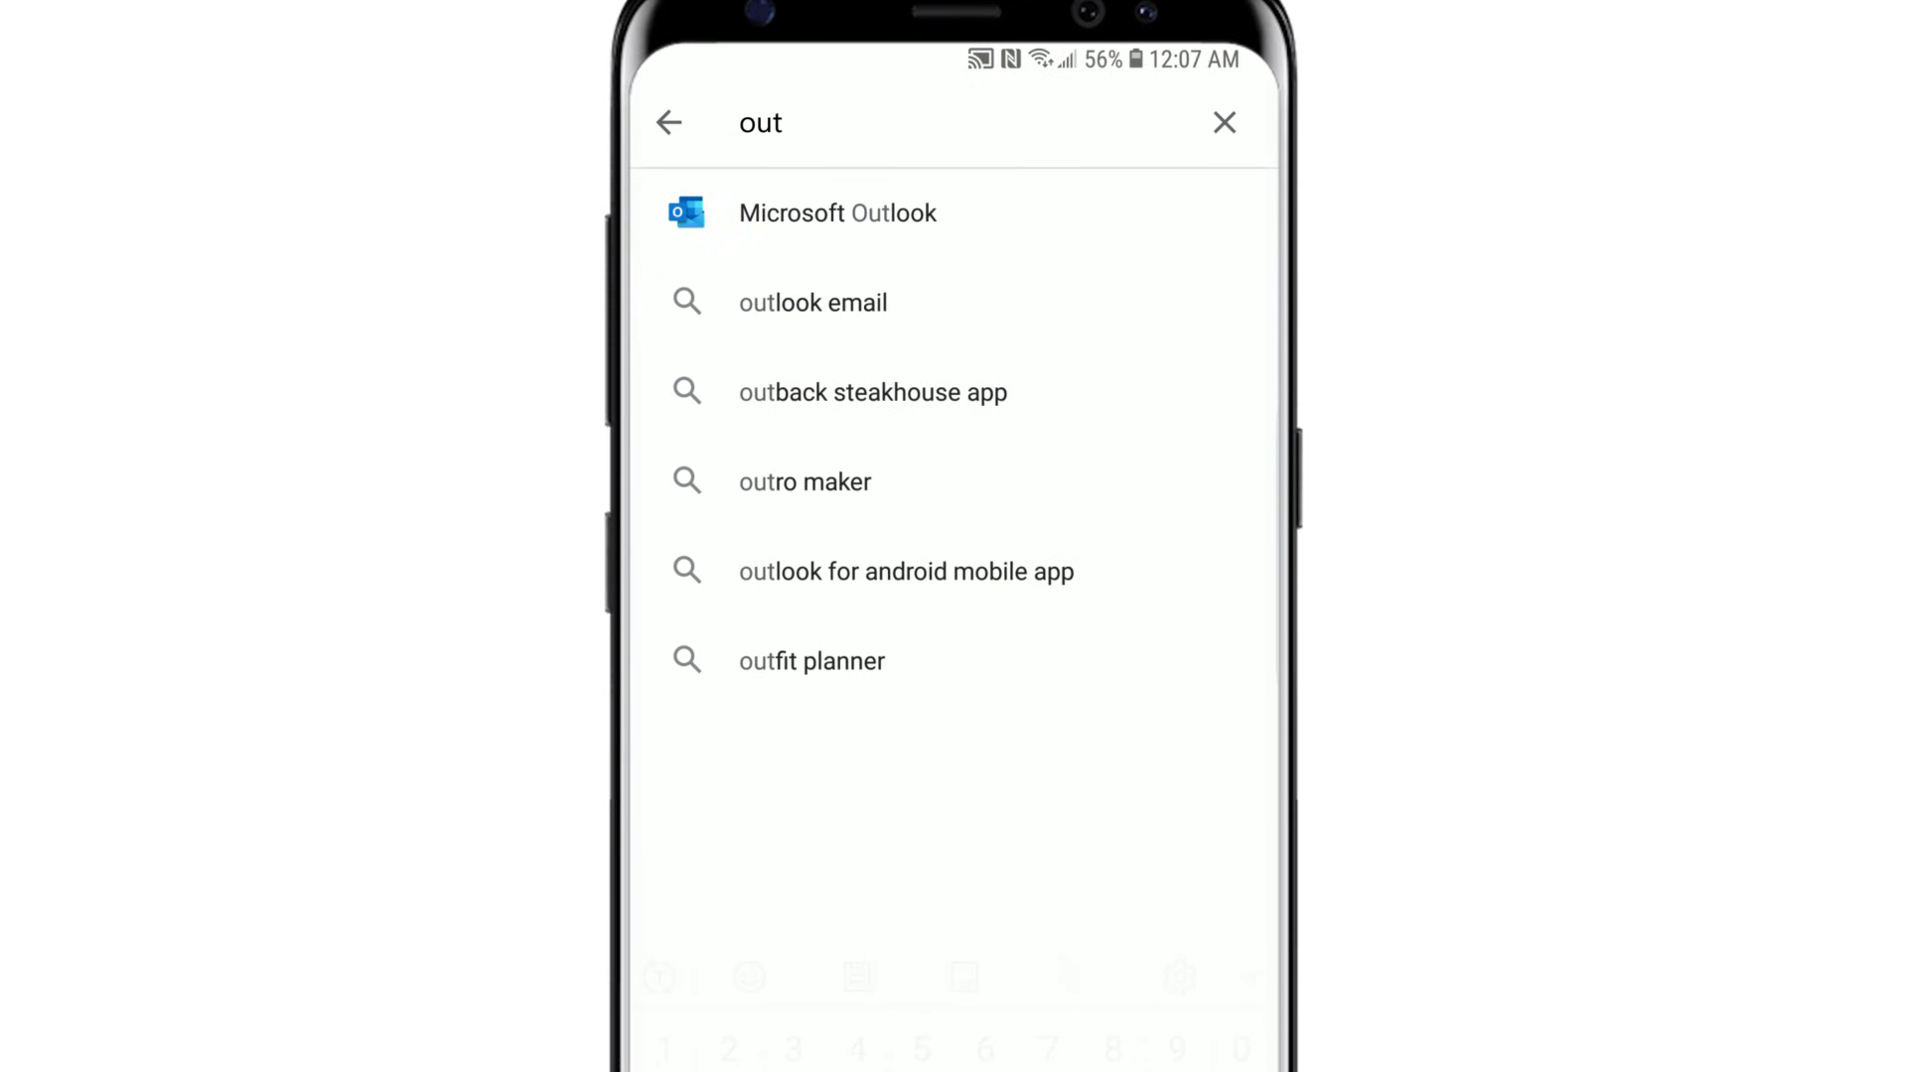
left_click(836, 213)
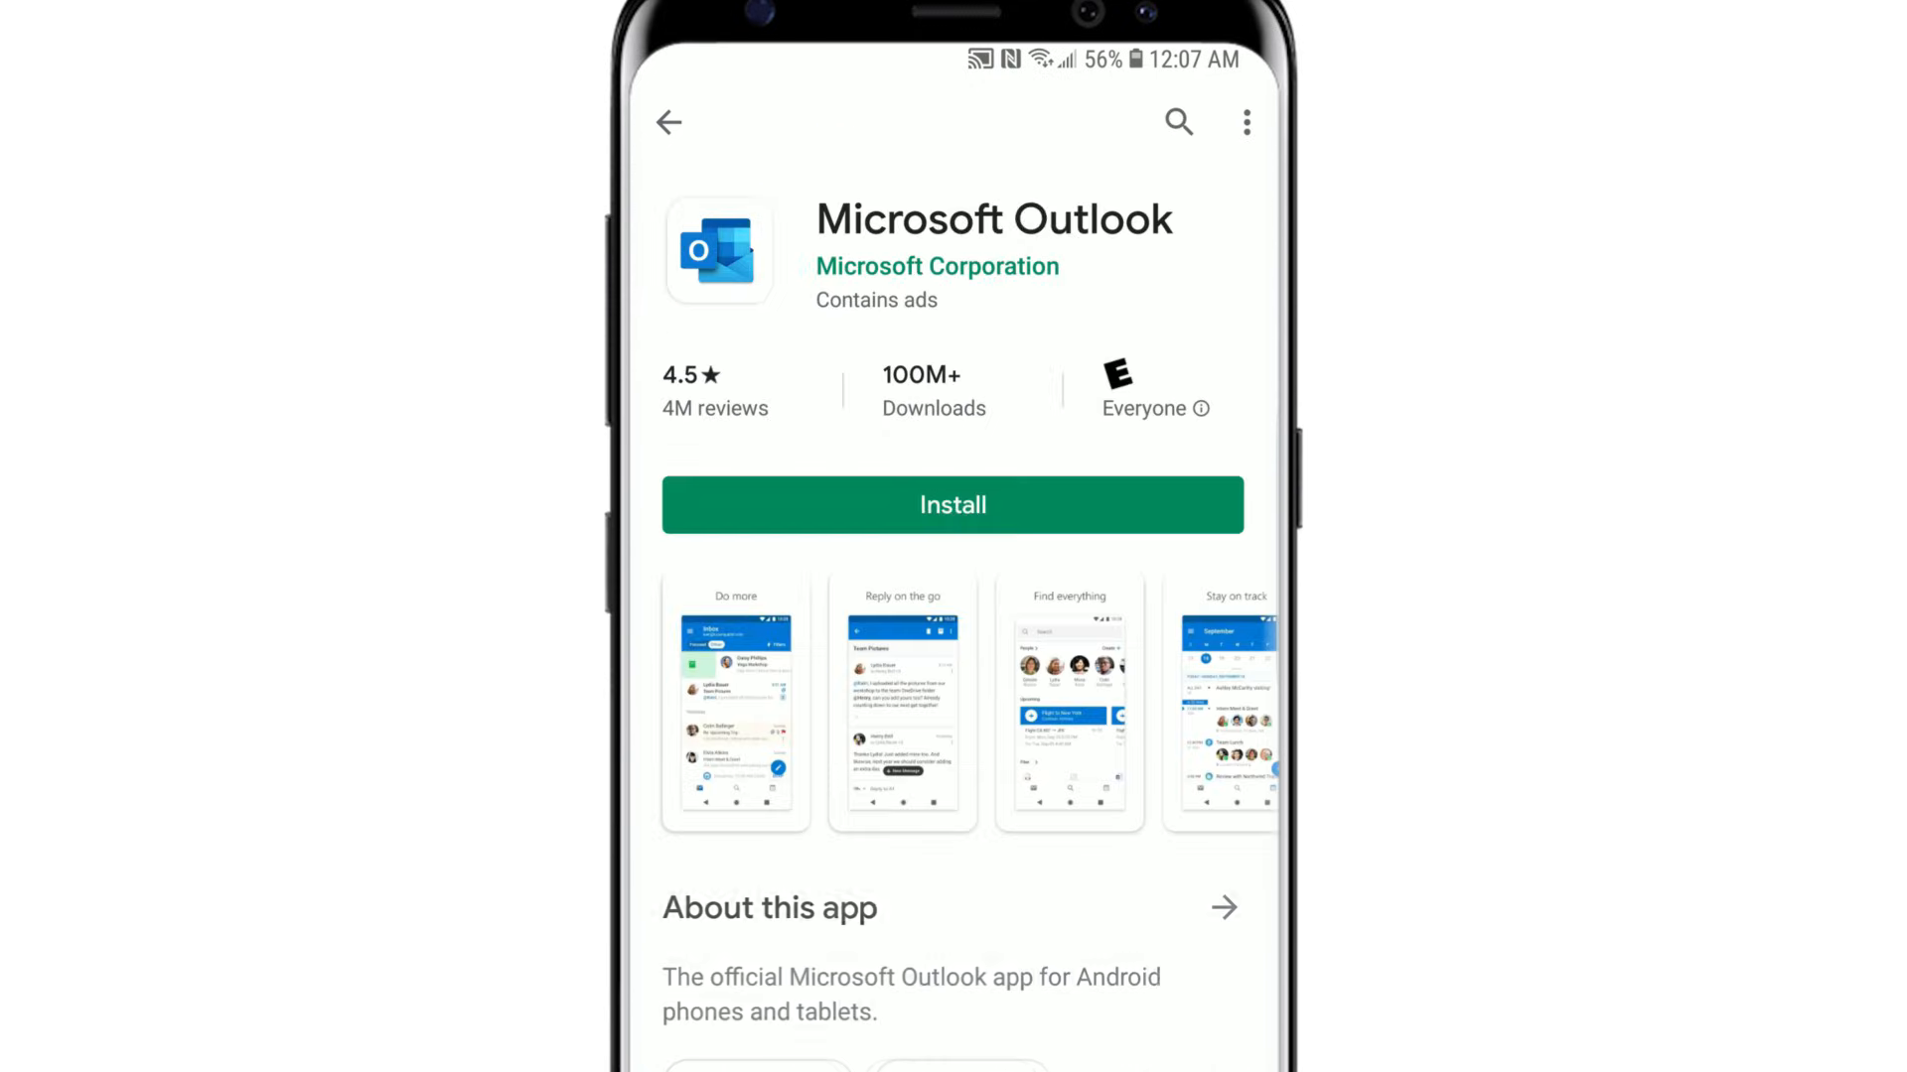
Install Microsoft Outlook and launch it to its welcome screen.
left_click(952, 504)
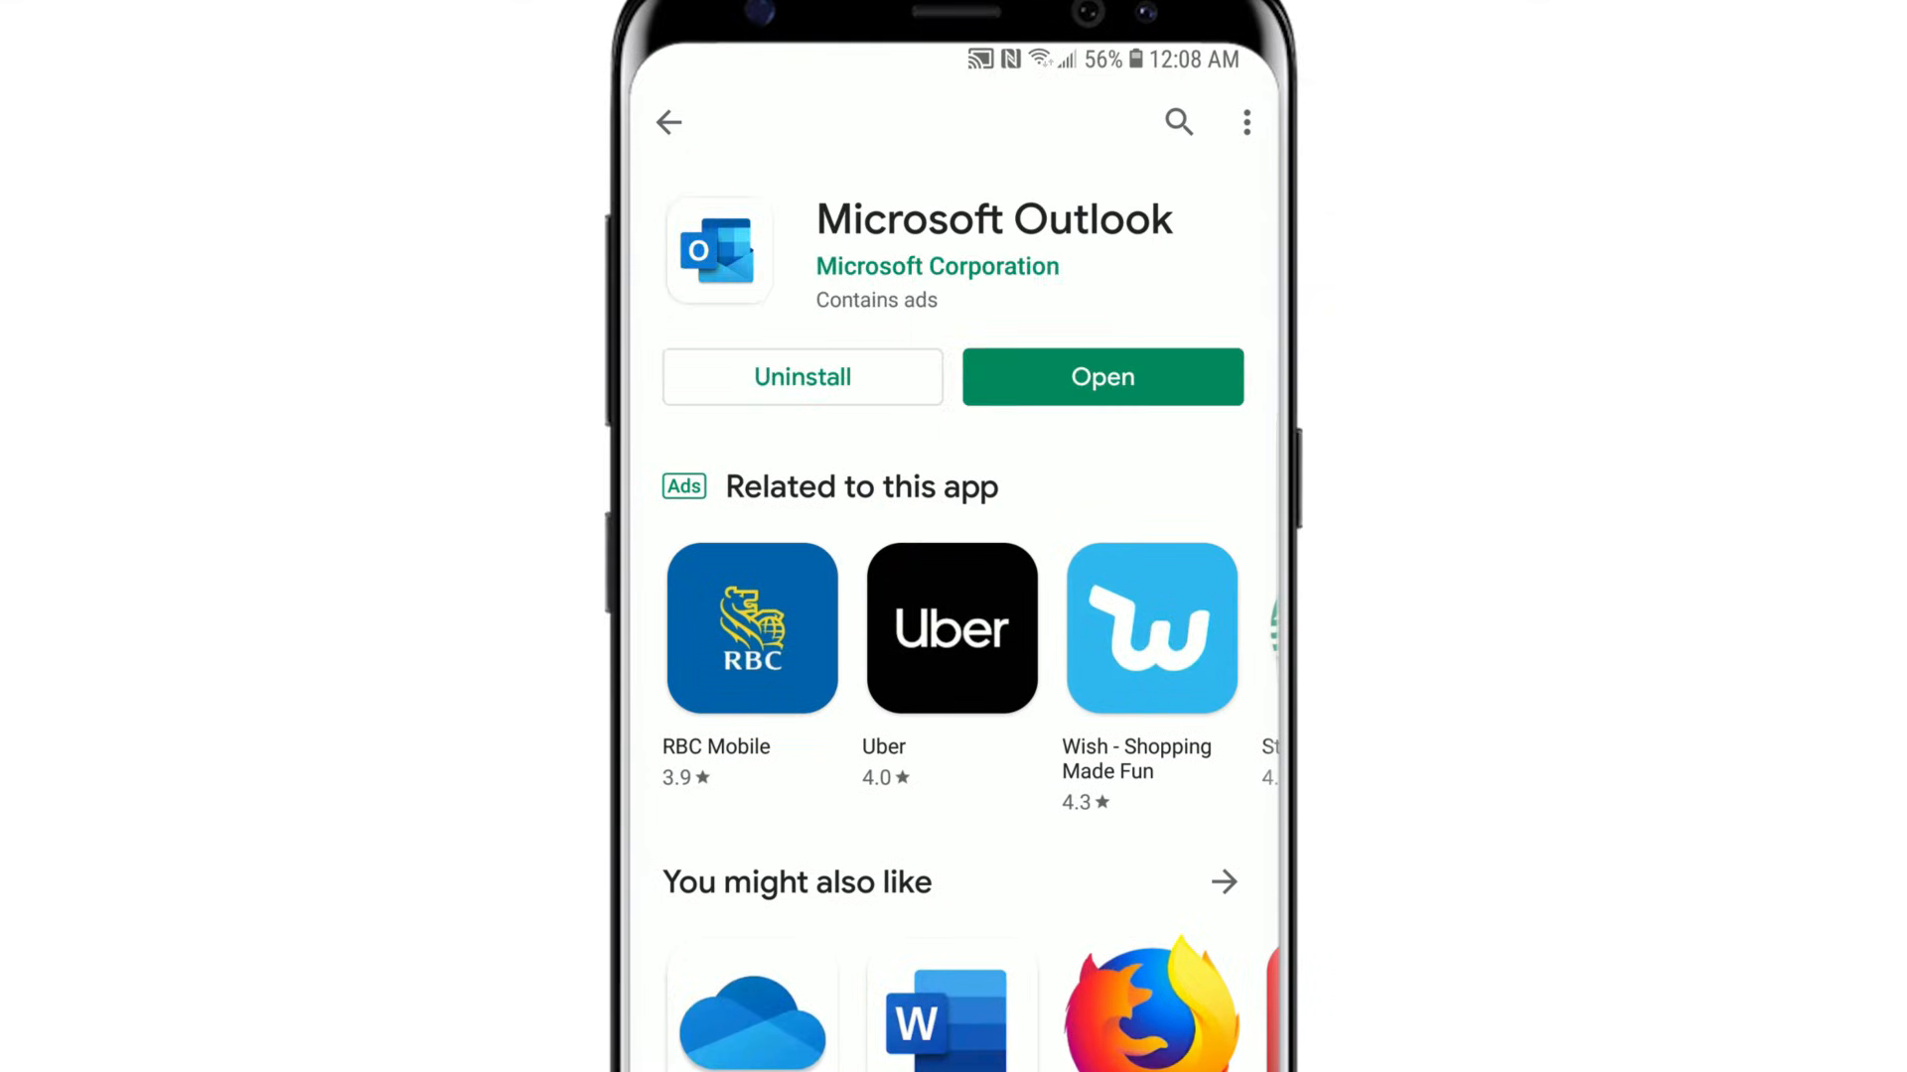
left_click(1100, 375)
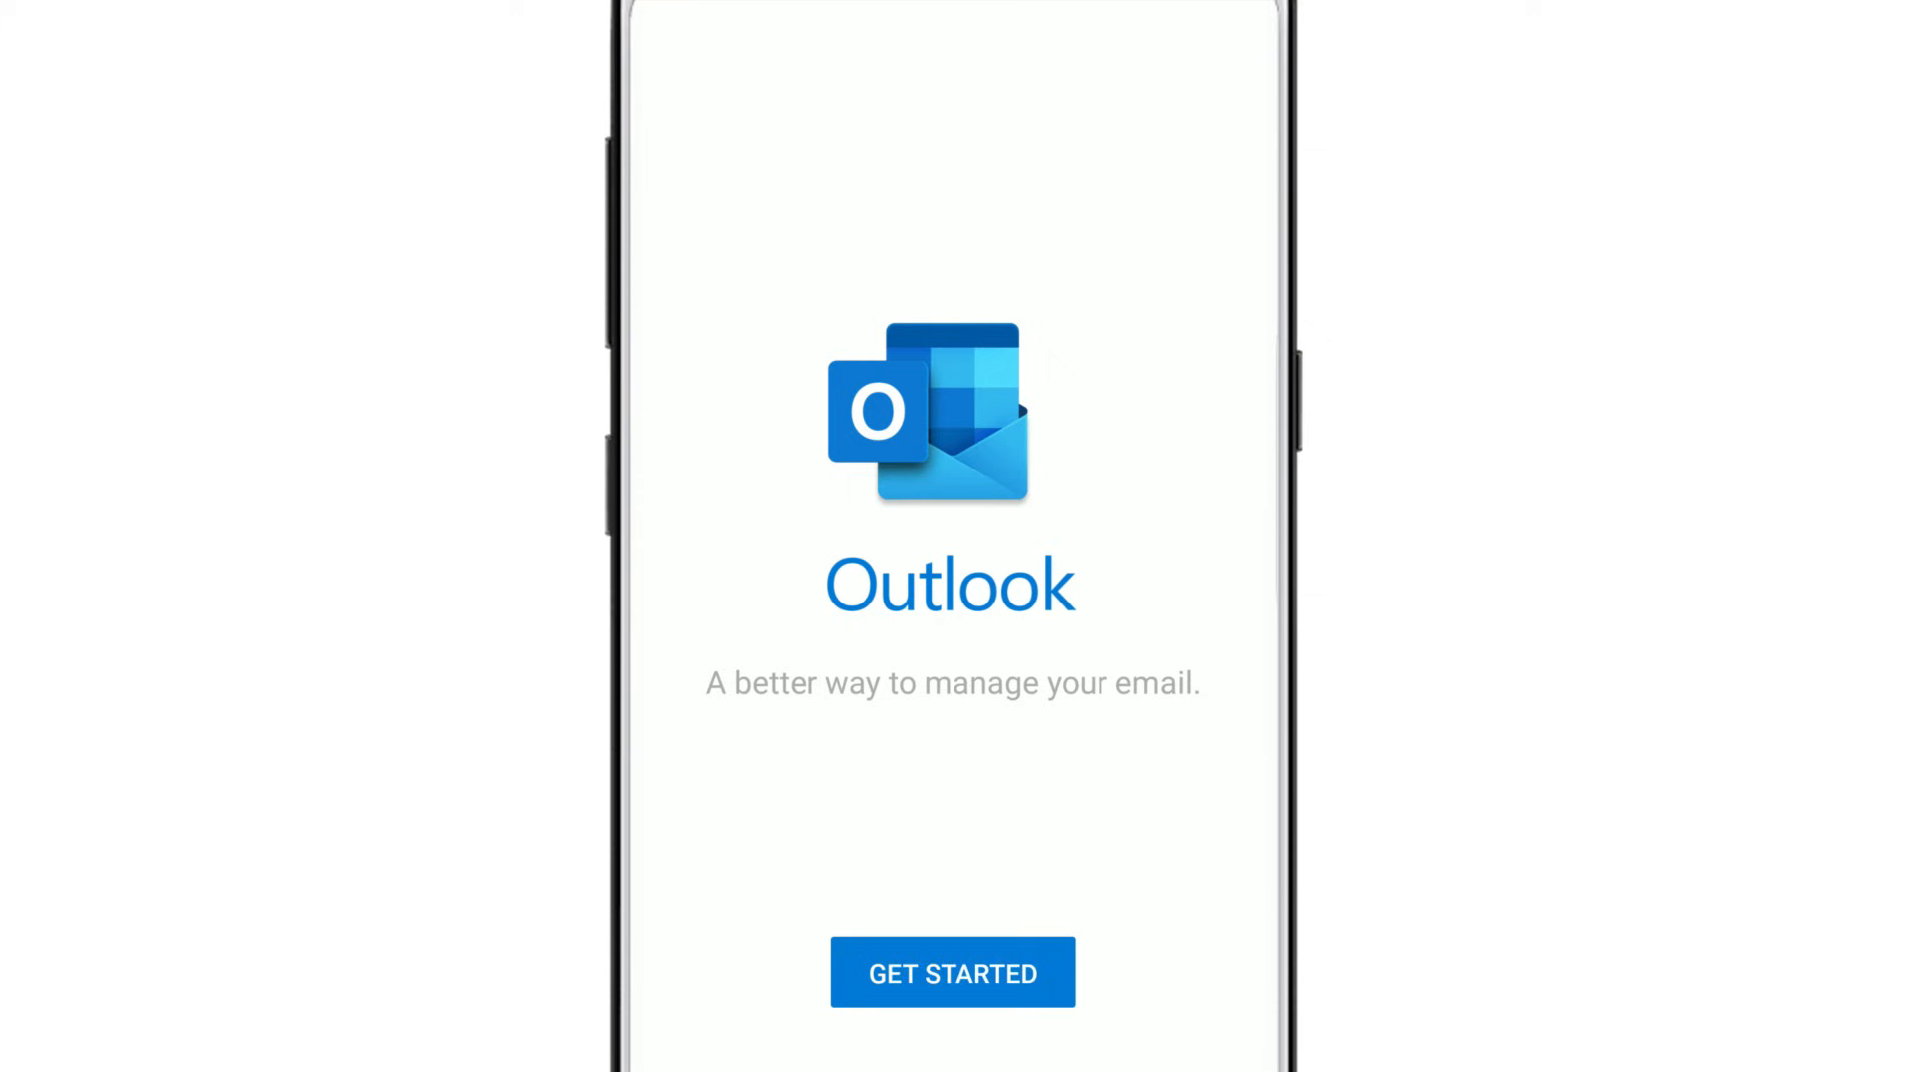
left_click(952, 973)
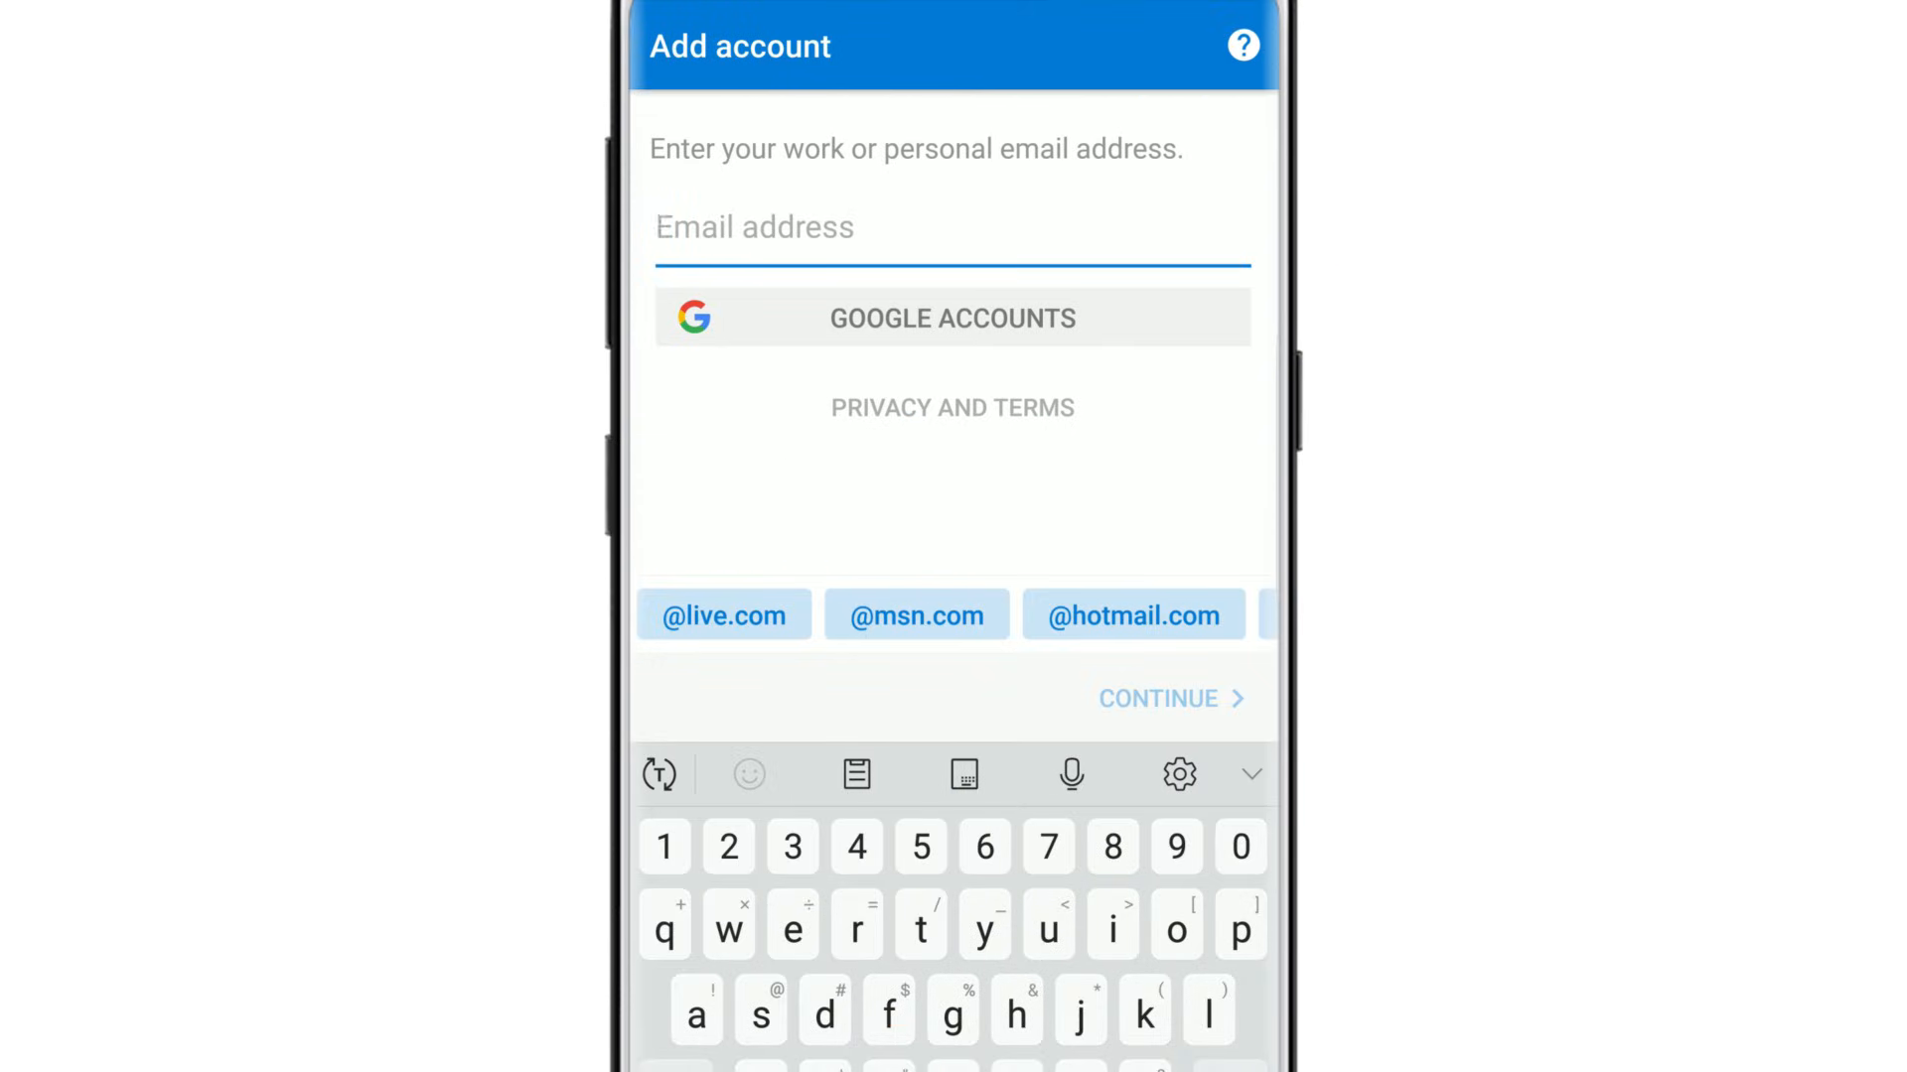
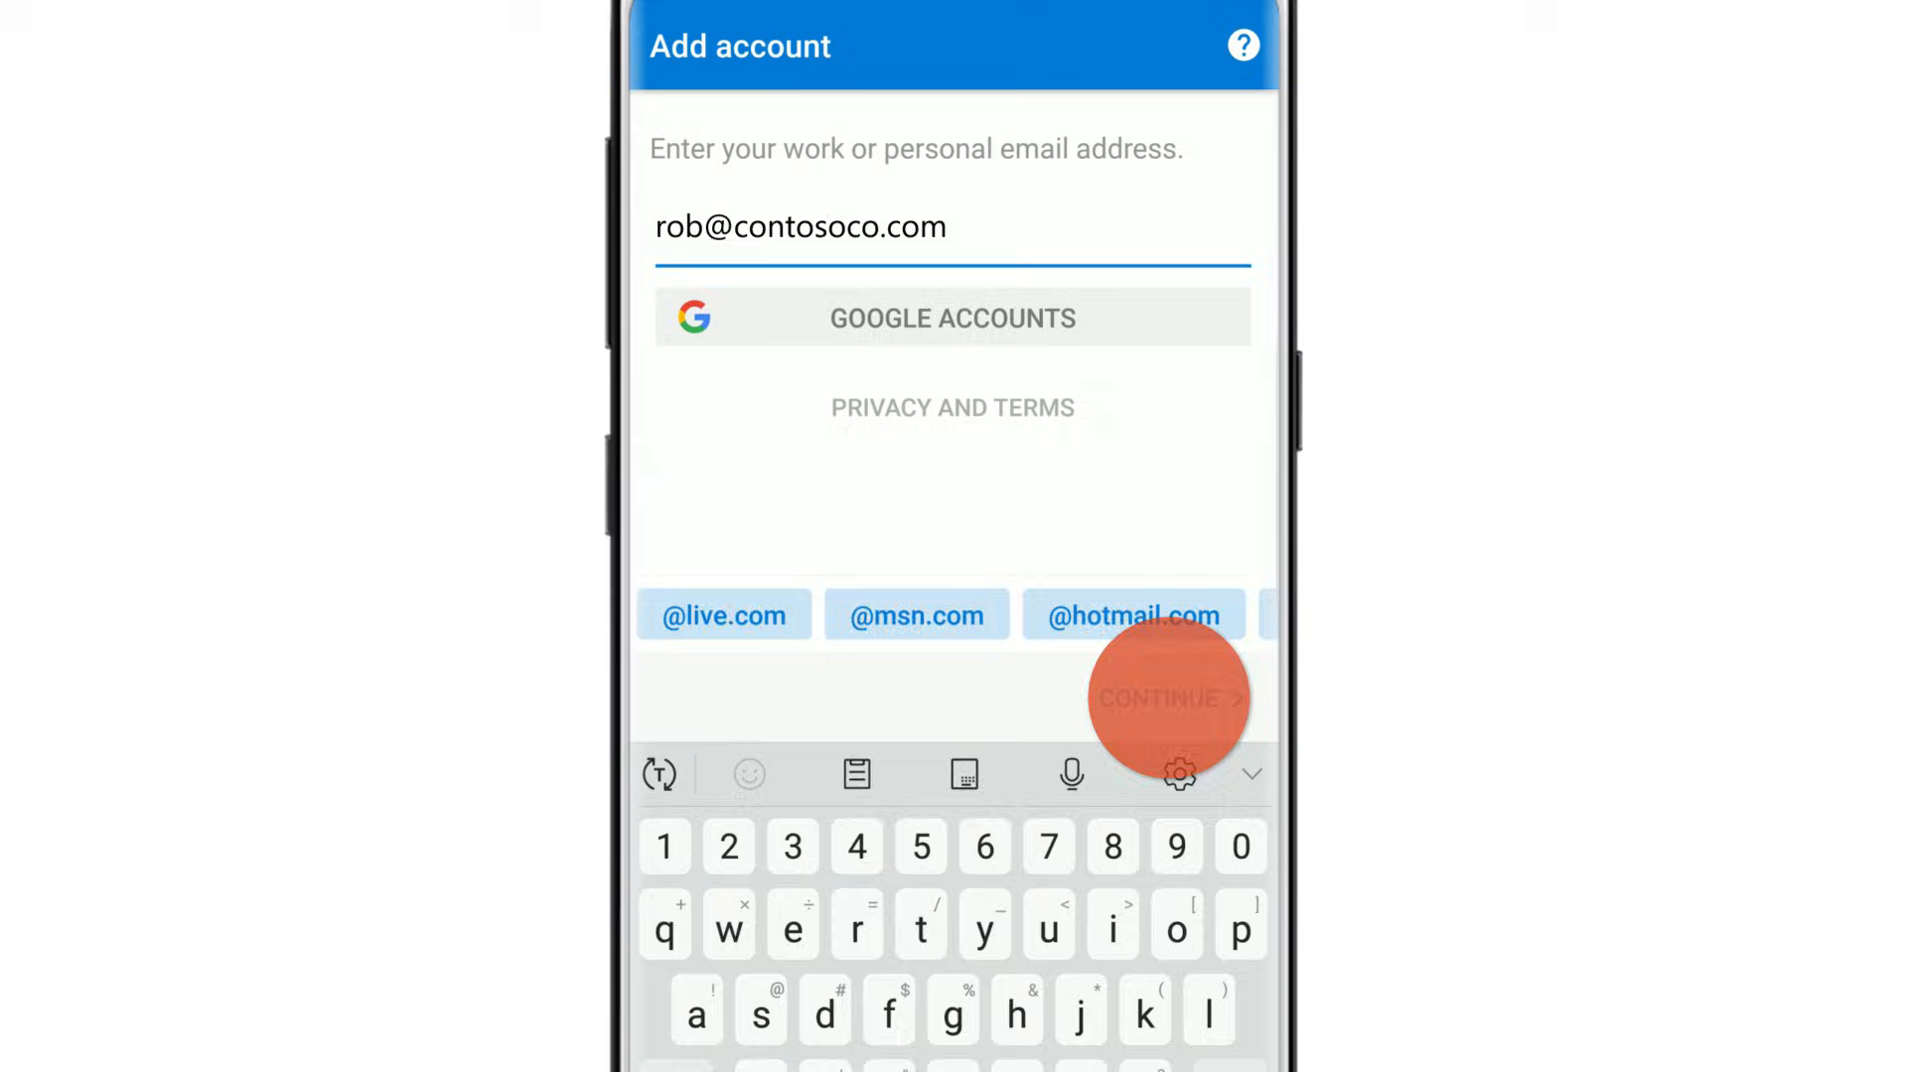
left_click(1166, 697)
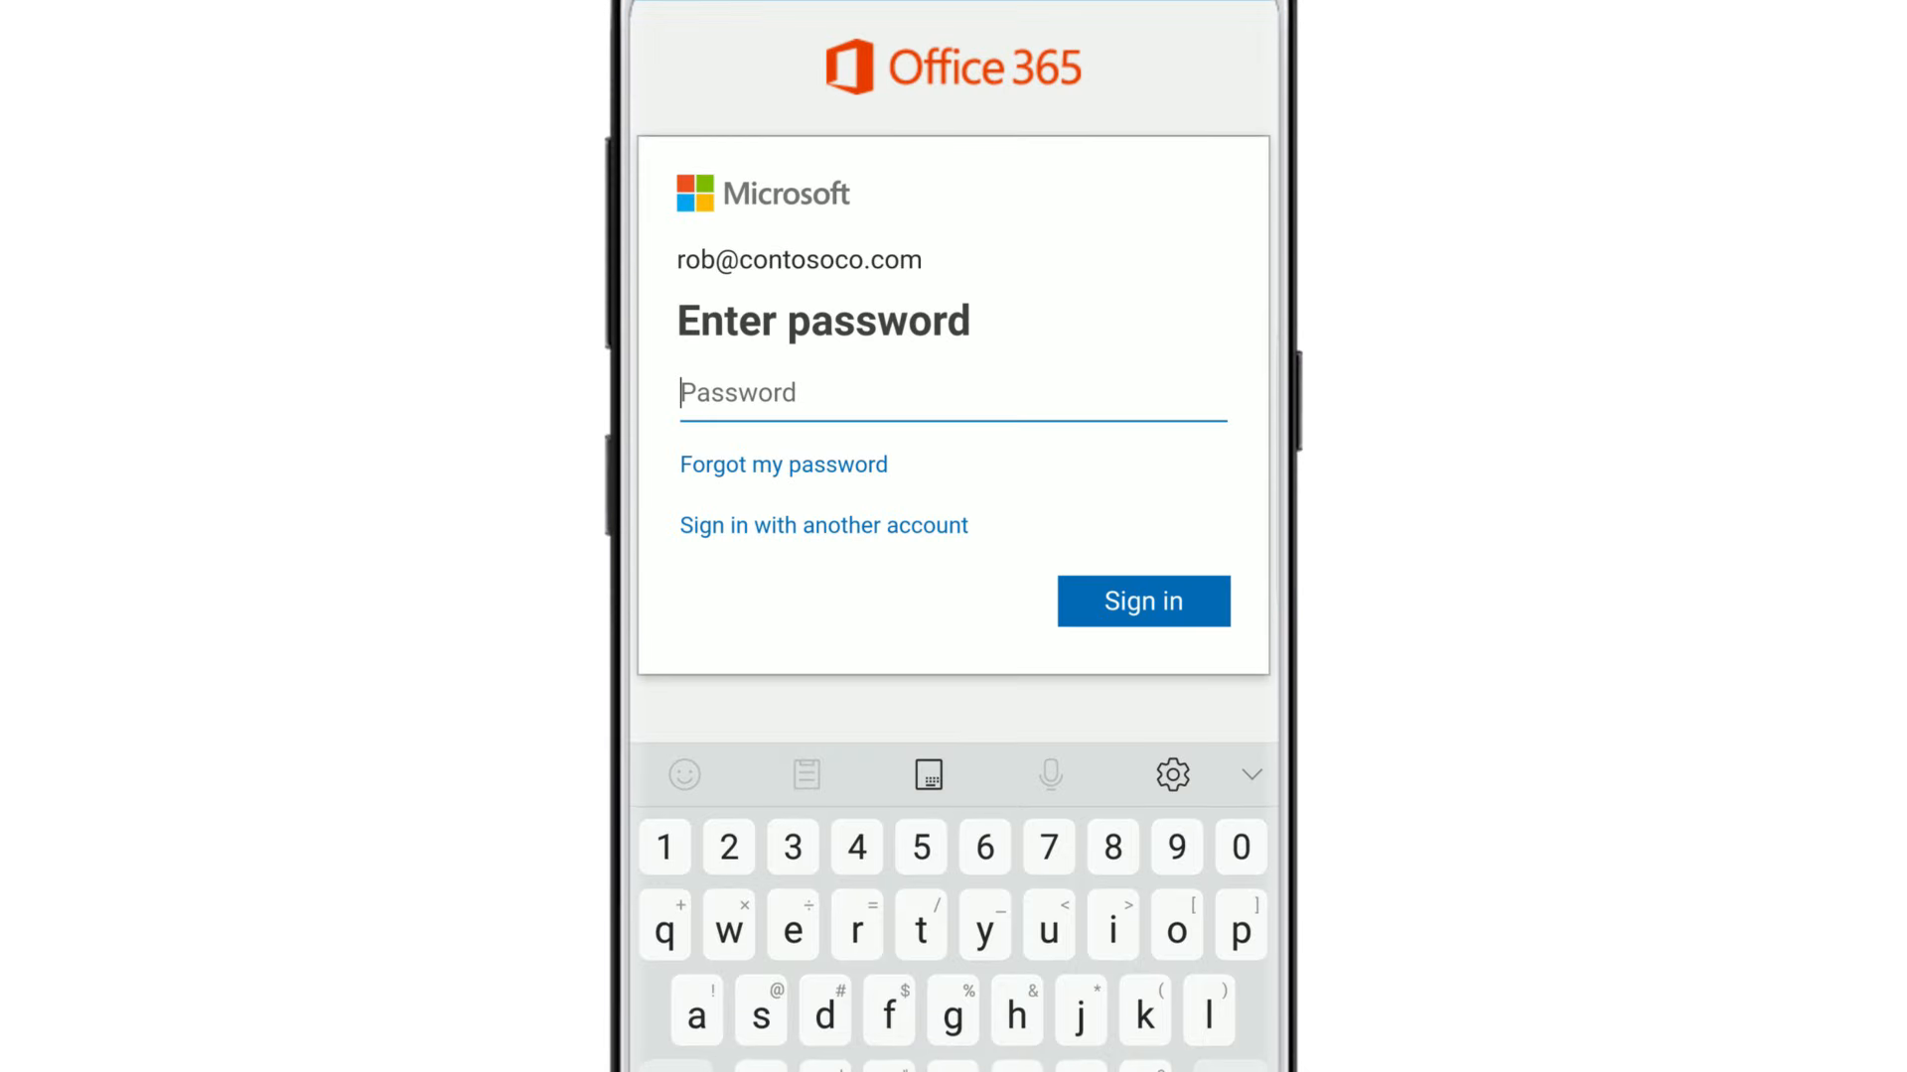
type("password")
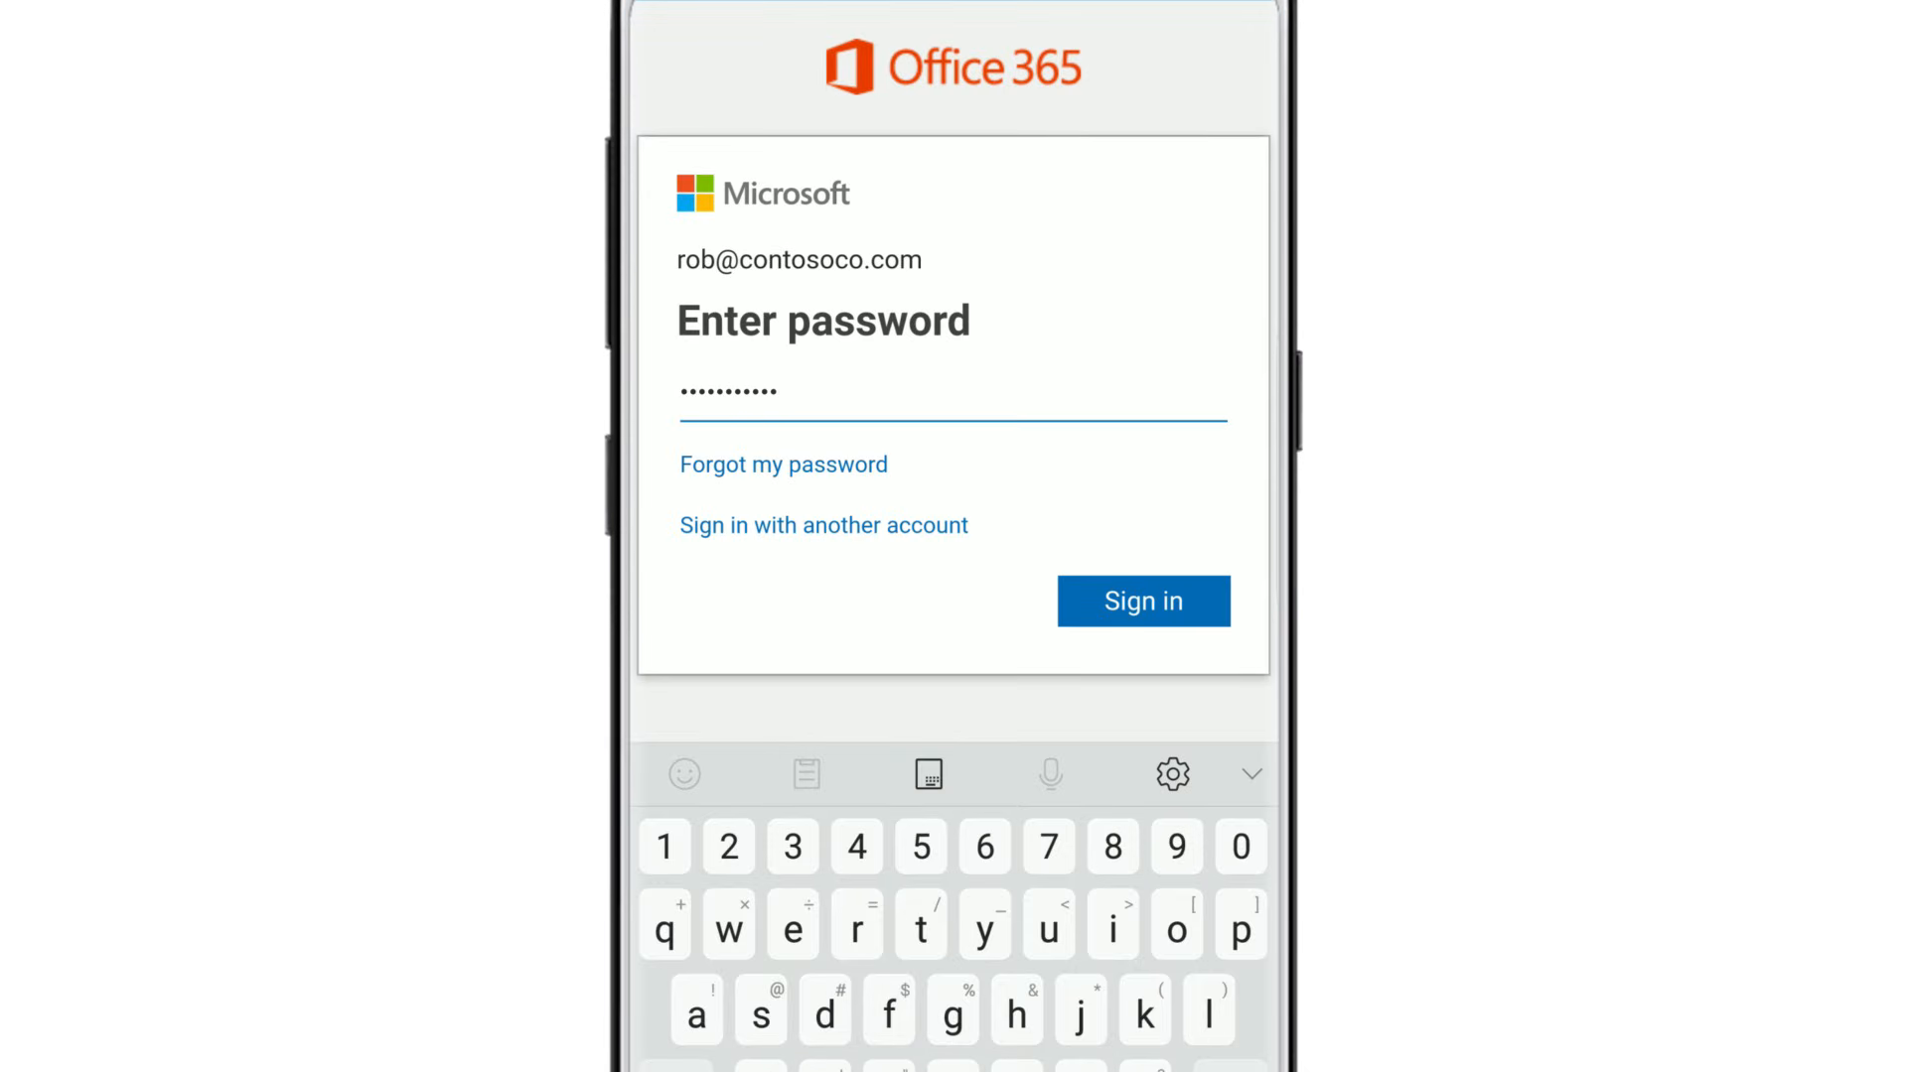
left_click(1142, 600)
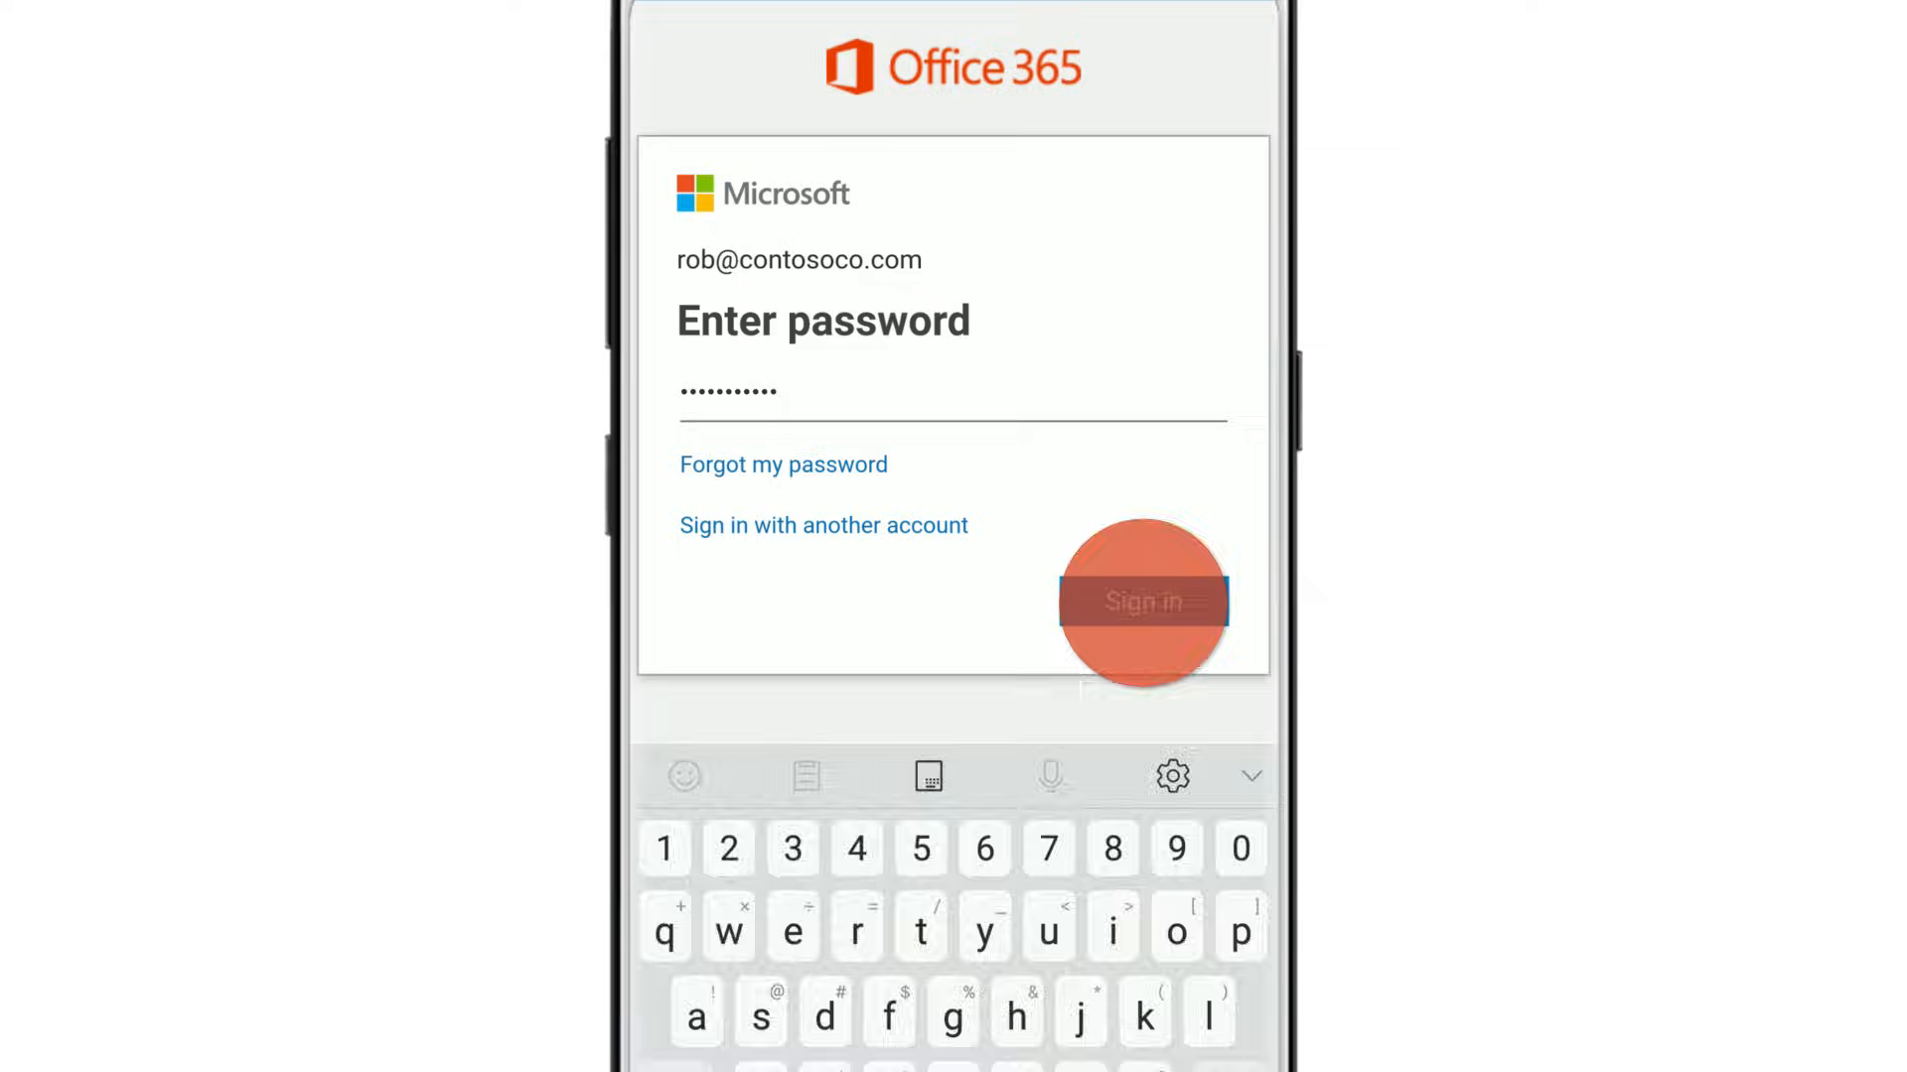
left_click(1140, 602)
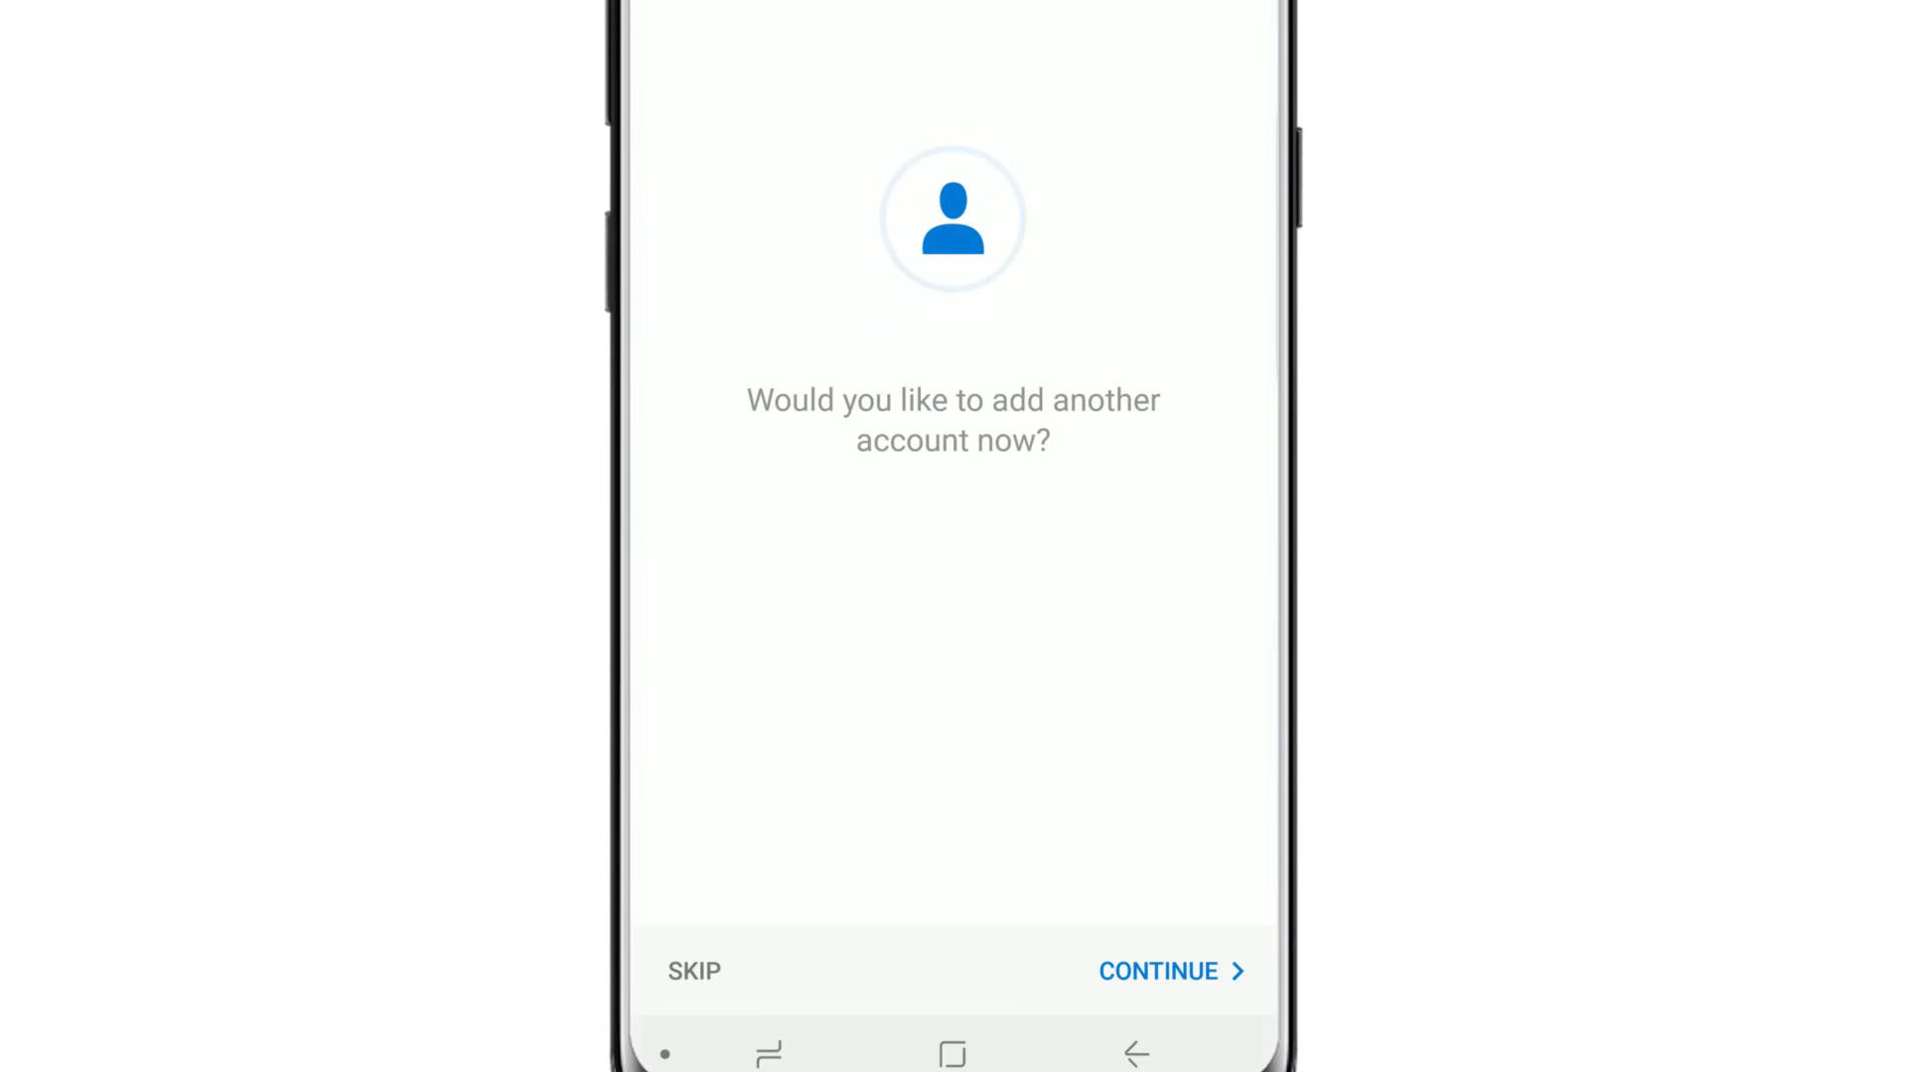
Skip adding another account and go to the Intune Company Portal store page.
left_click(1156, 971)
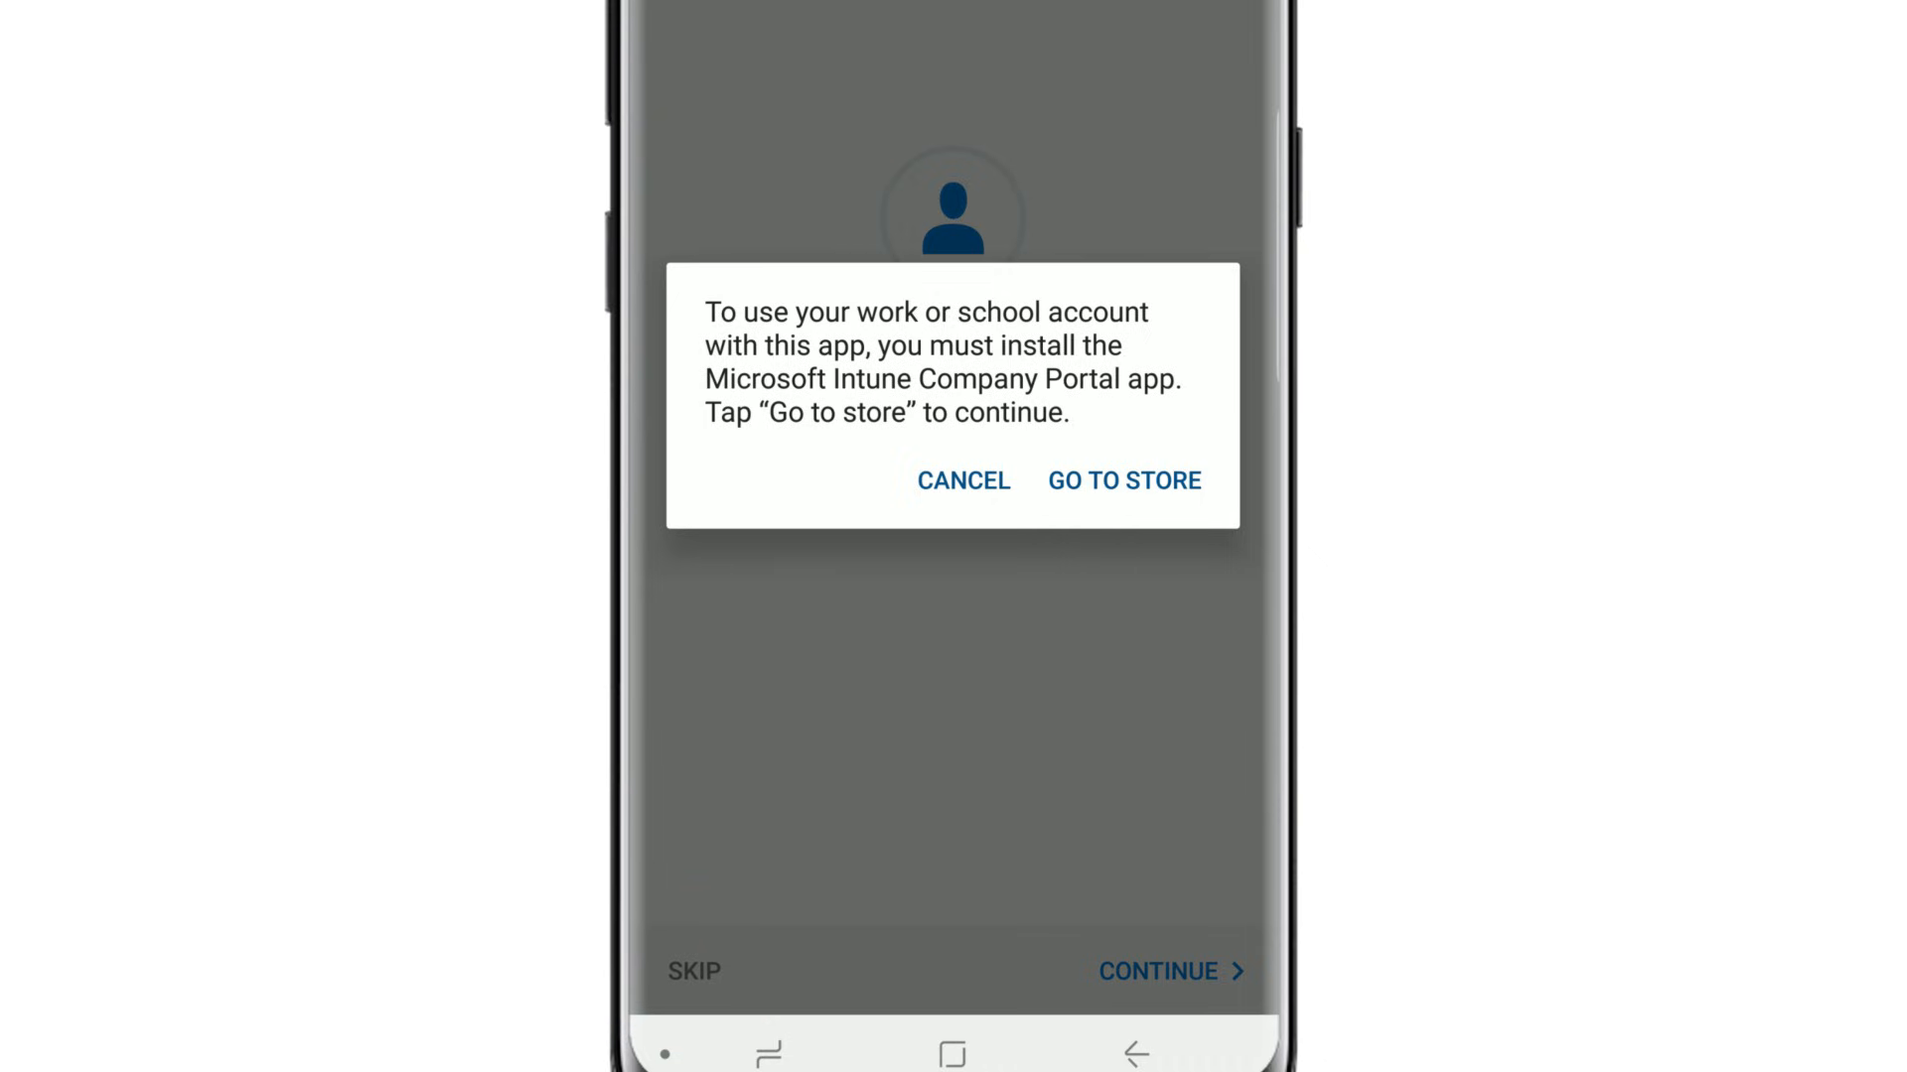
left_click(1122, 481)
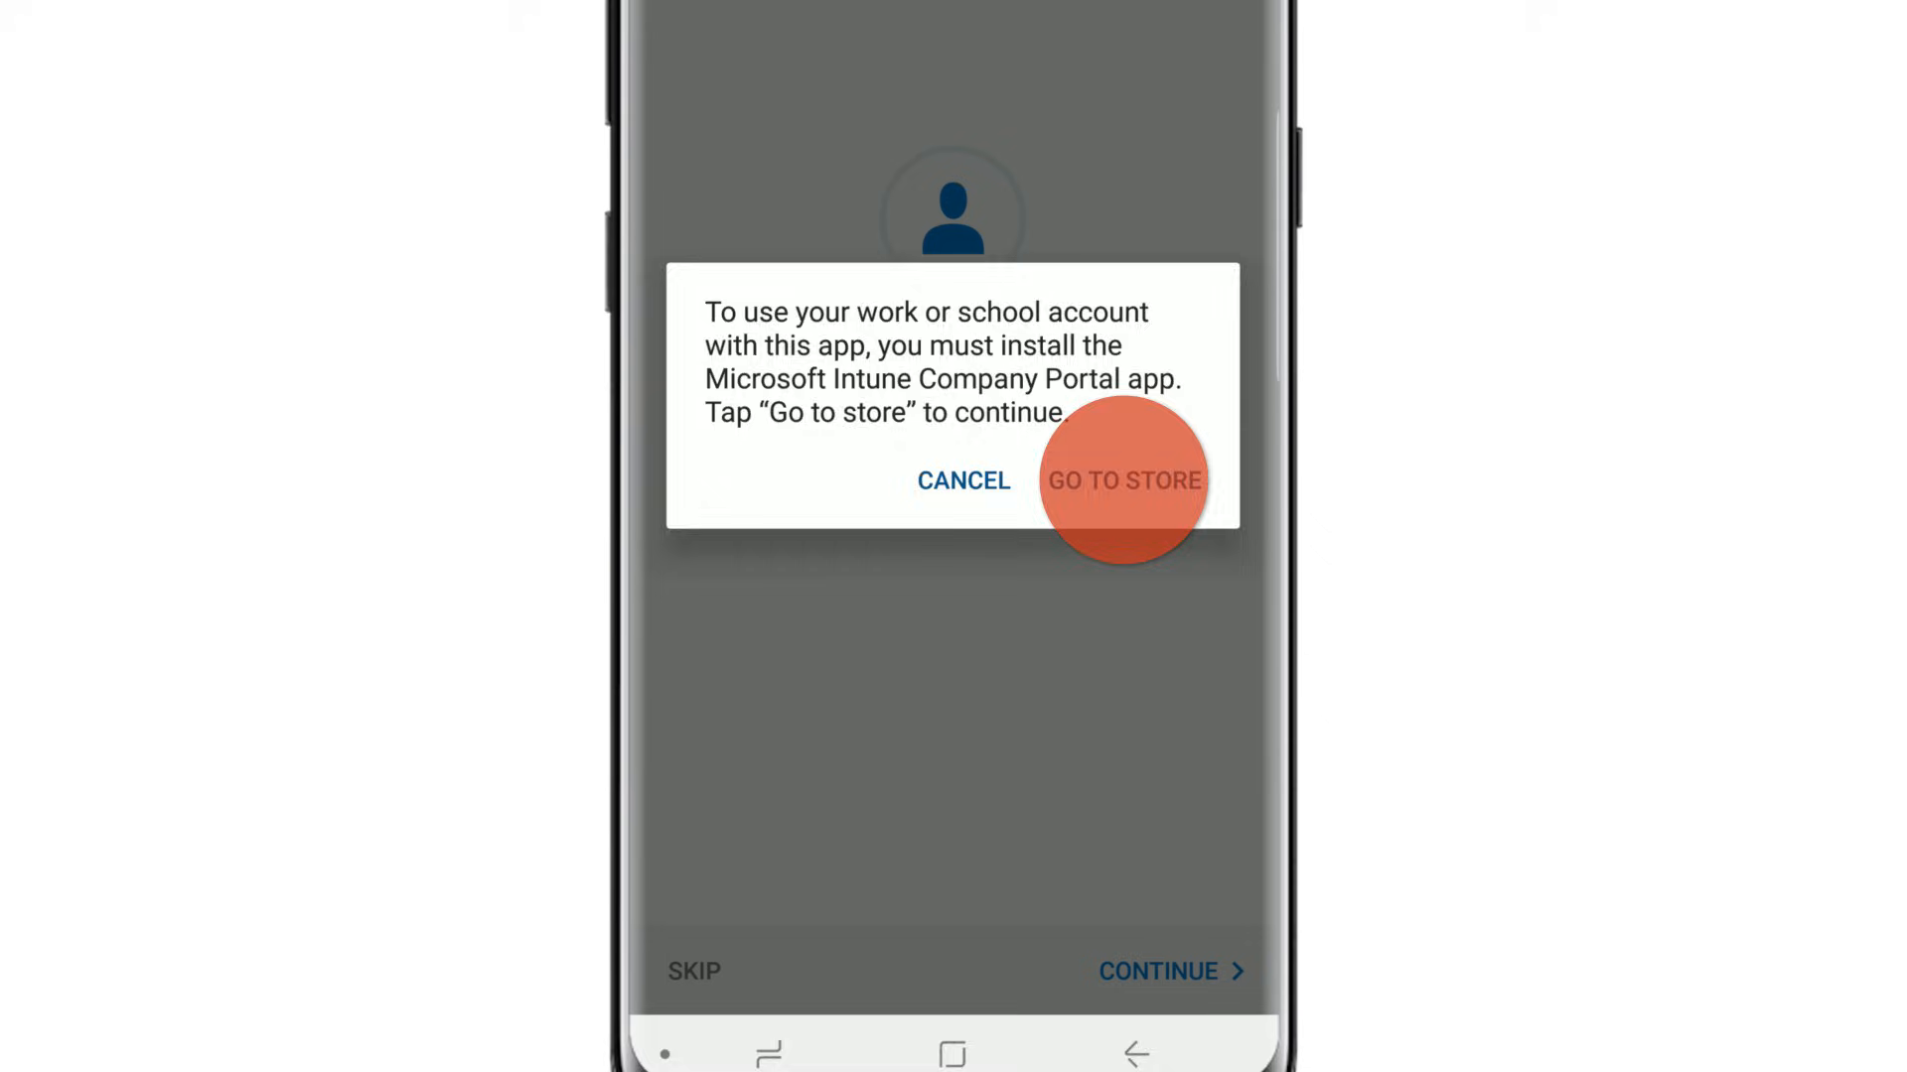
left_click(1120, 481)
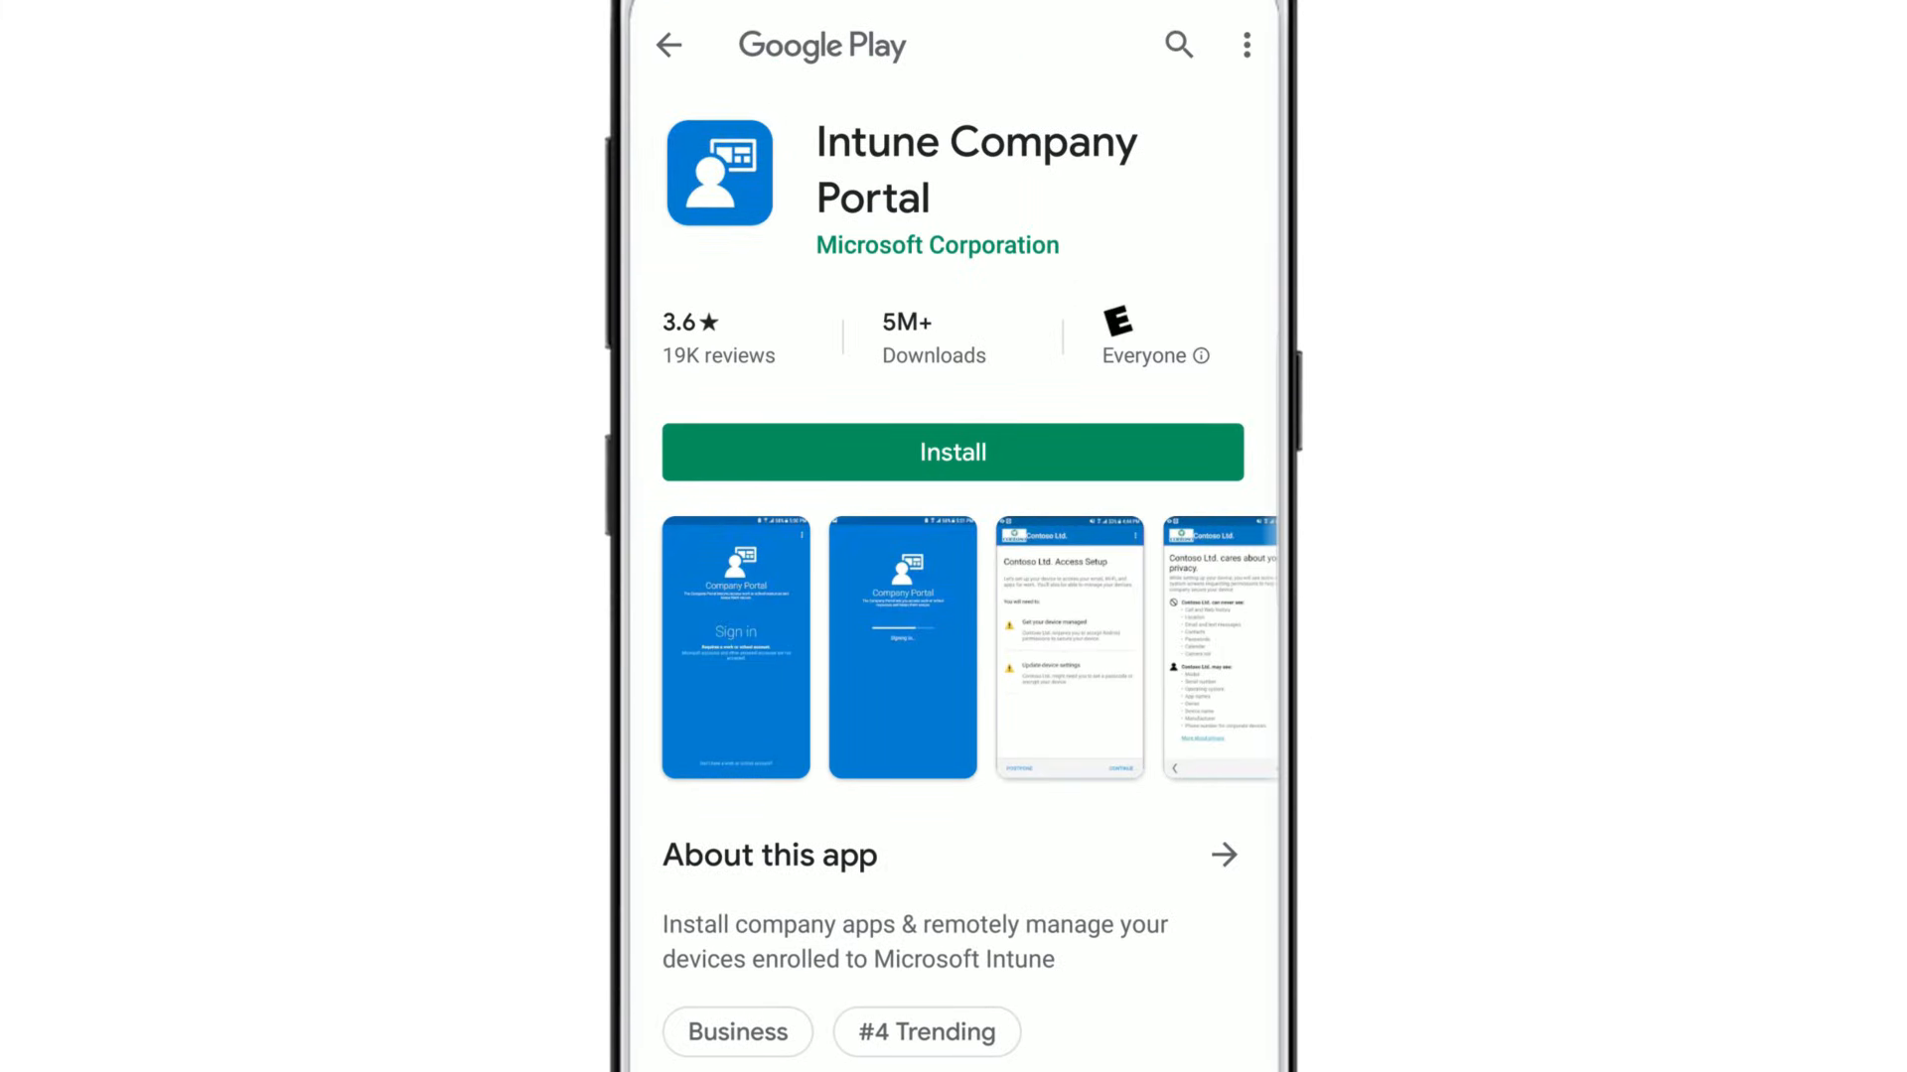
Install Intune Company Portal, return to Outlook and accept the data protection notice.
left_click(951, 452)
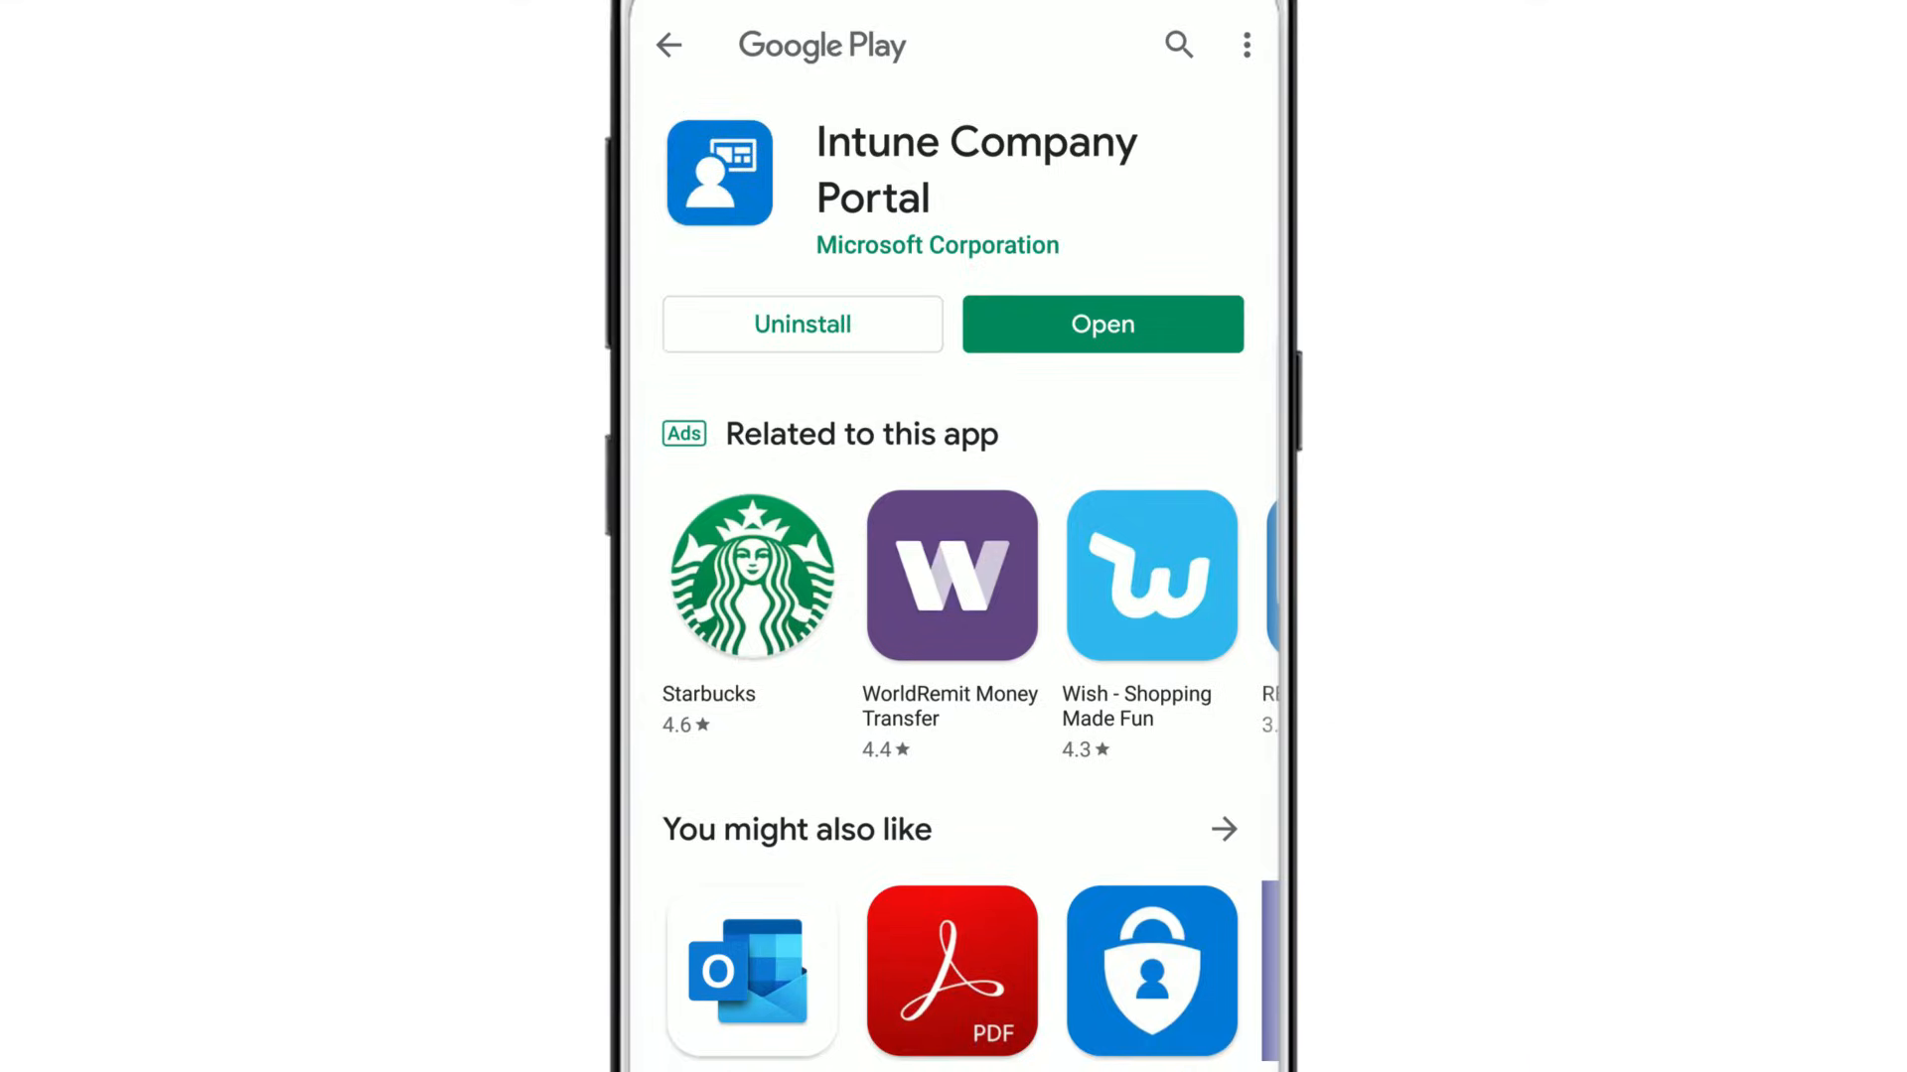
left_click(1100, 324)
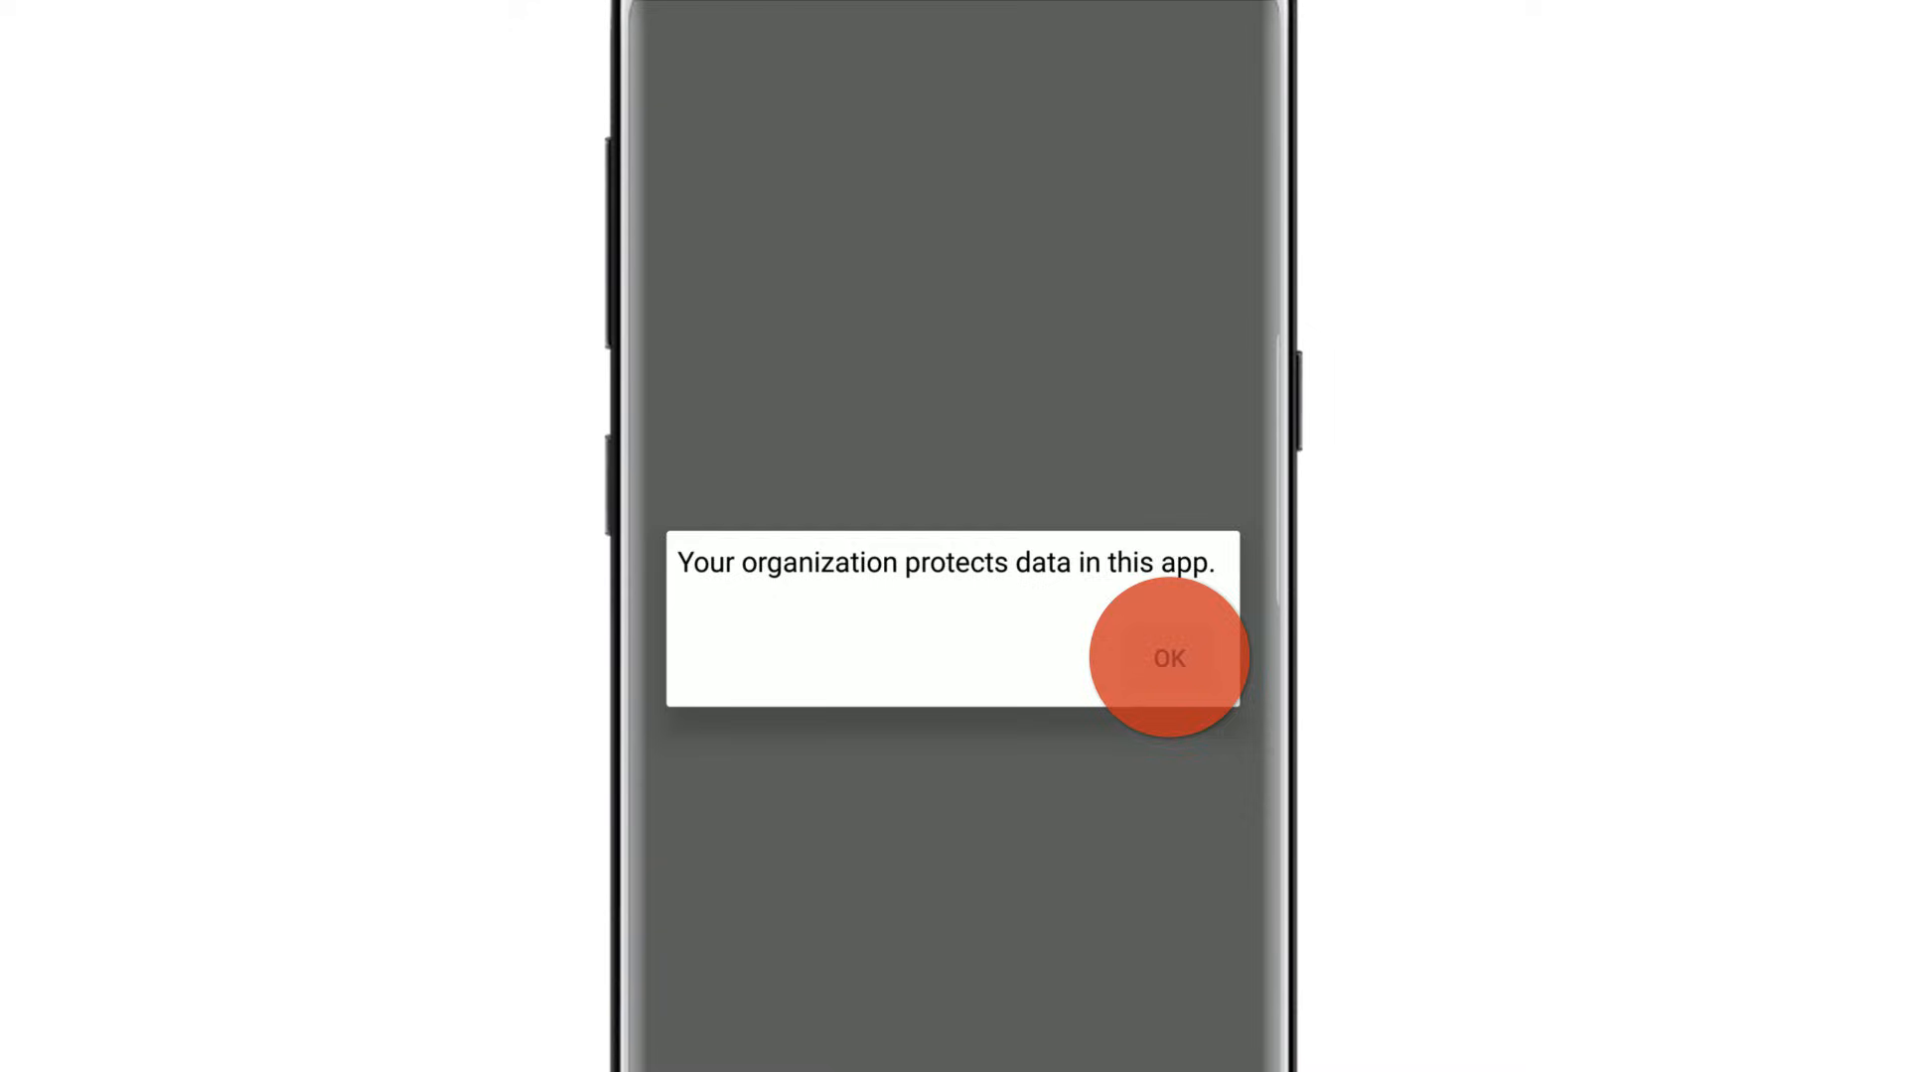
left_click(1168, 657)
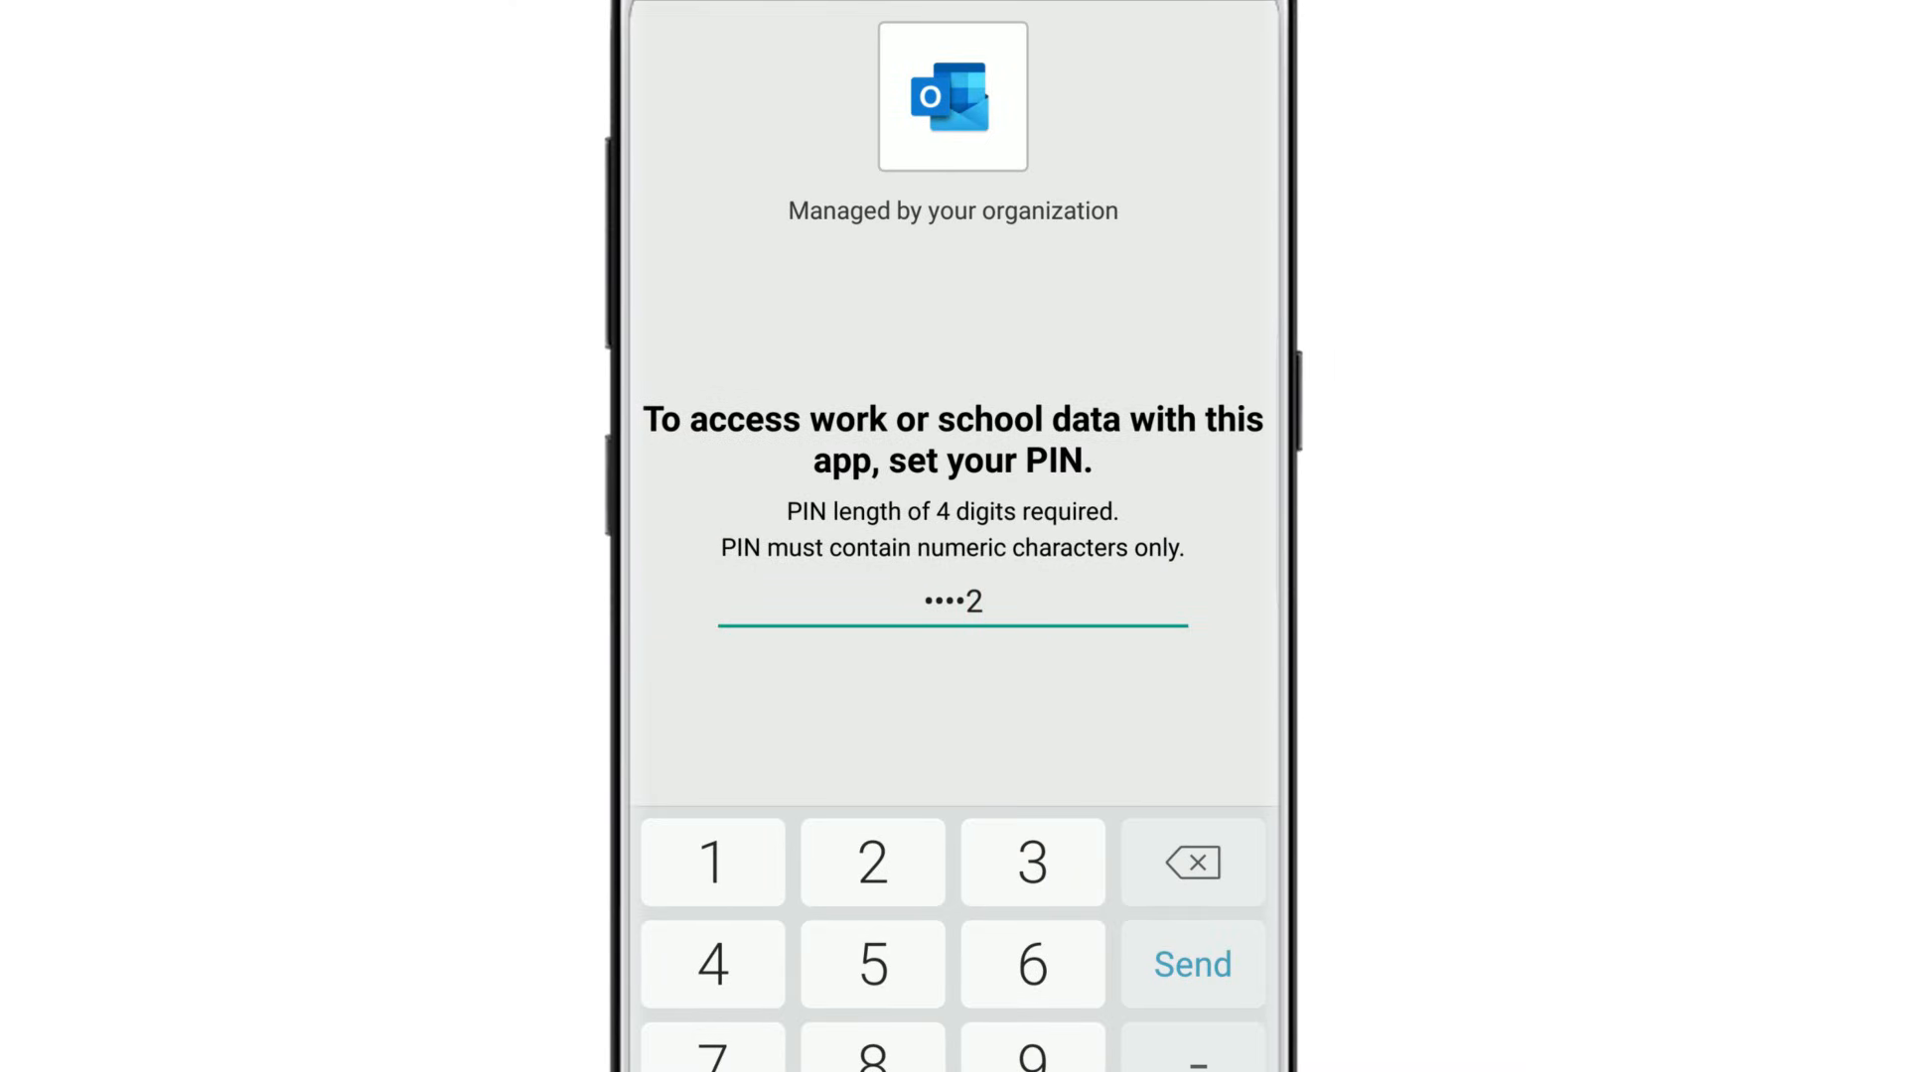
Set and confirm a four-digit work PIN so the Outlook inbox opens.
left_click(1190, 963)
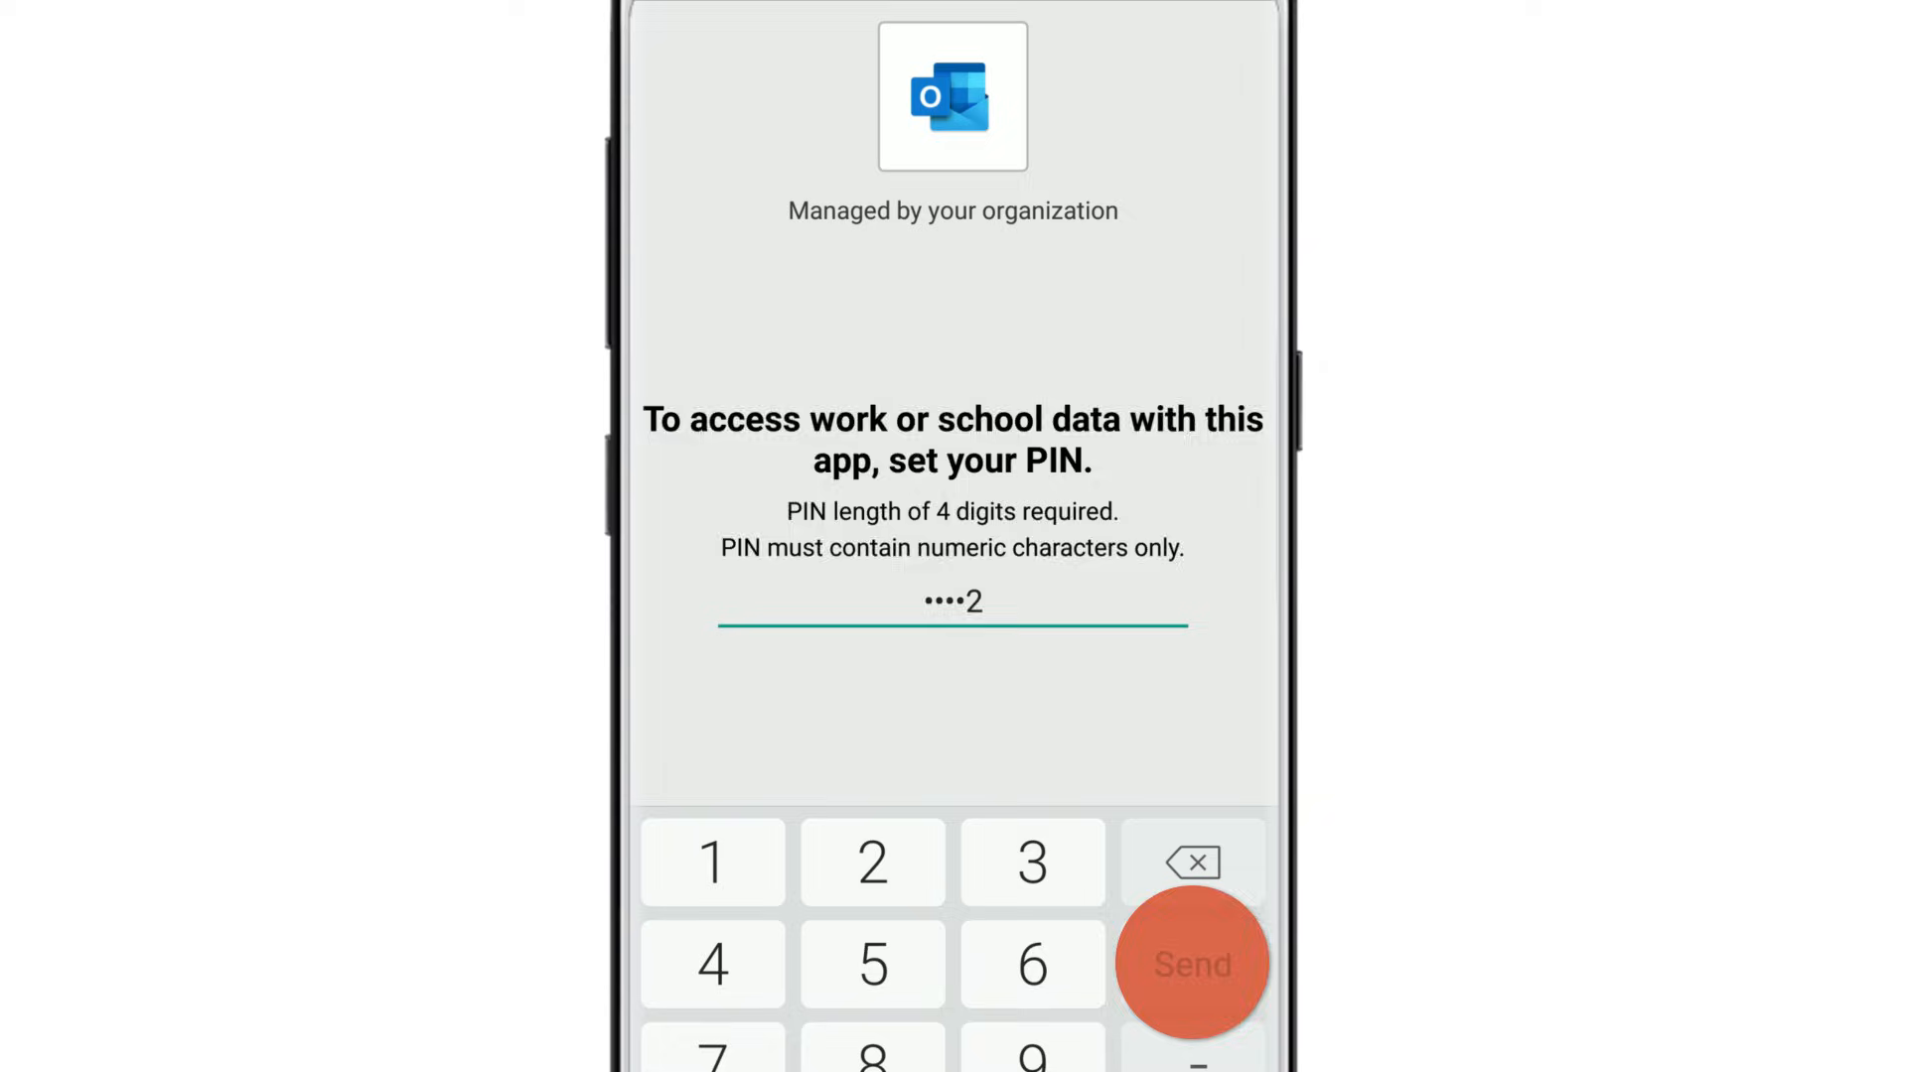
left_click(1190, 961)
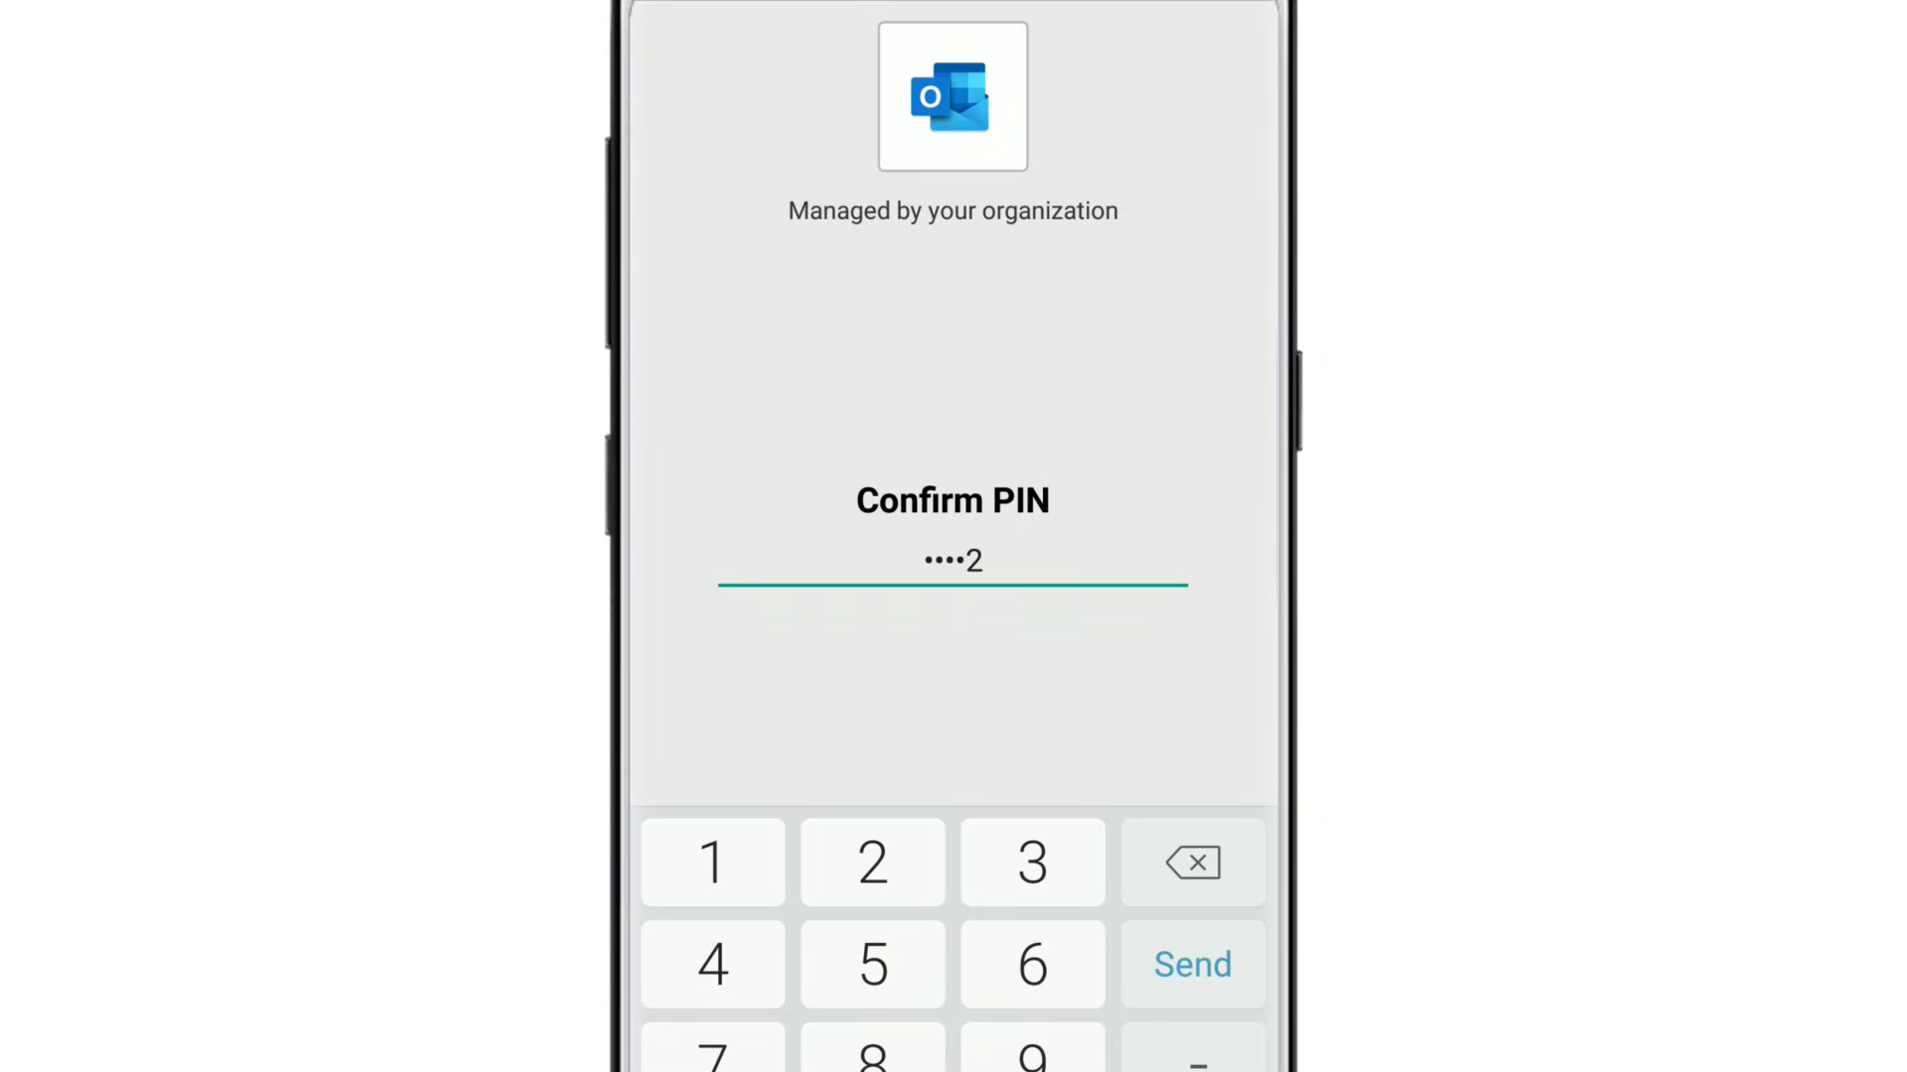
left_click(1189, 966)
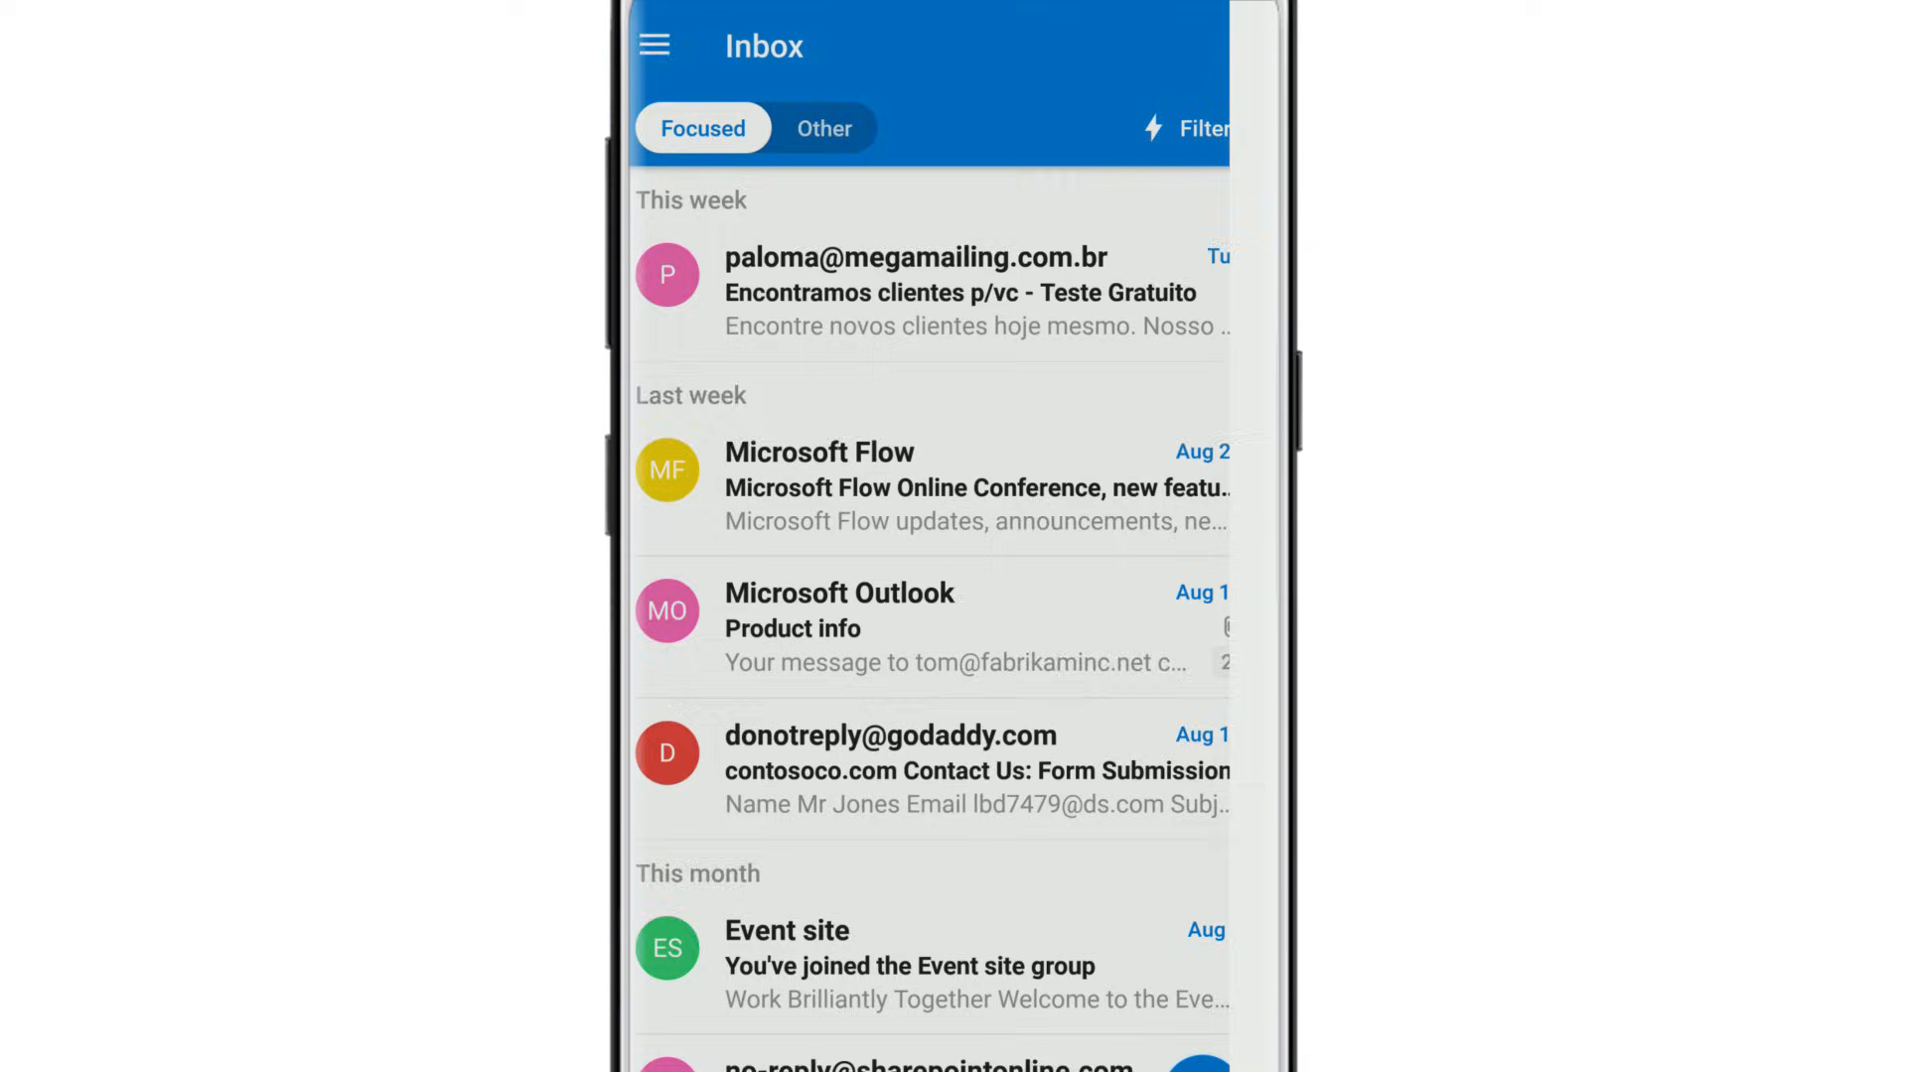
Start a Play Store search for 'teams'.
scroll("down", 3)
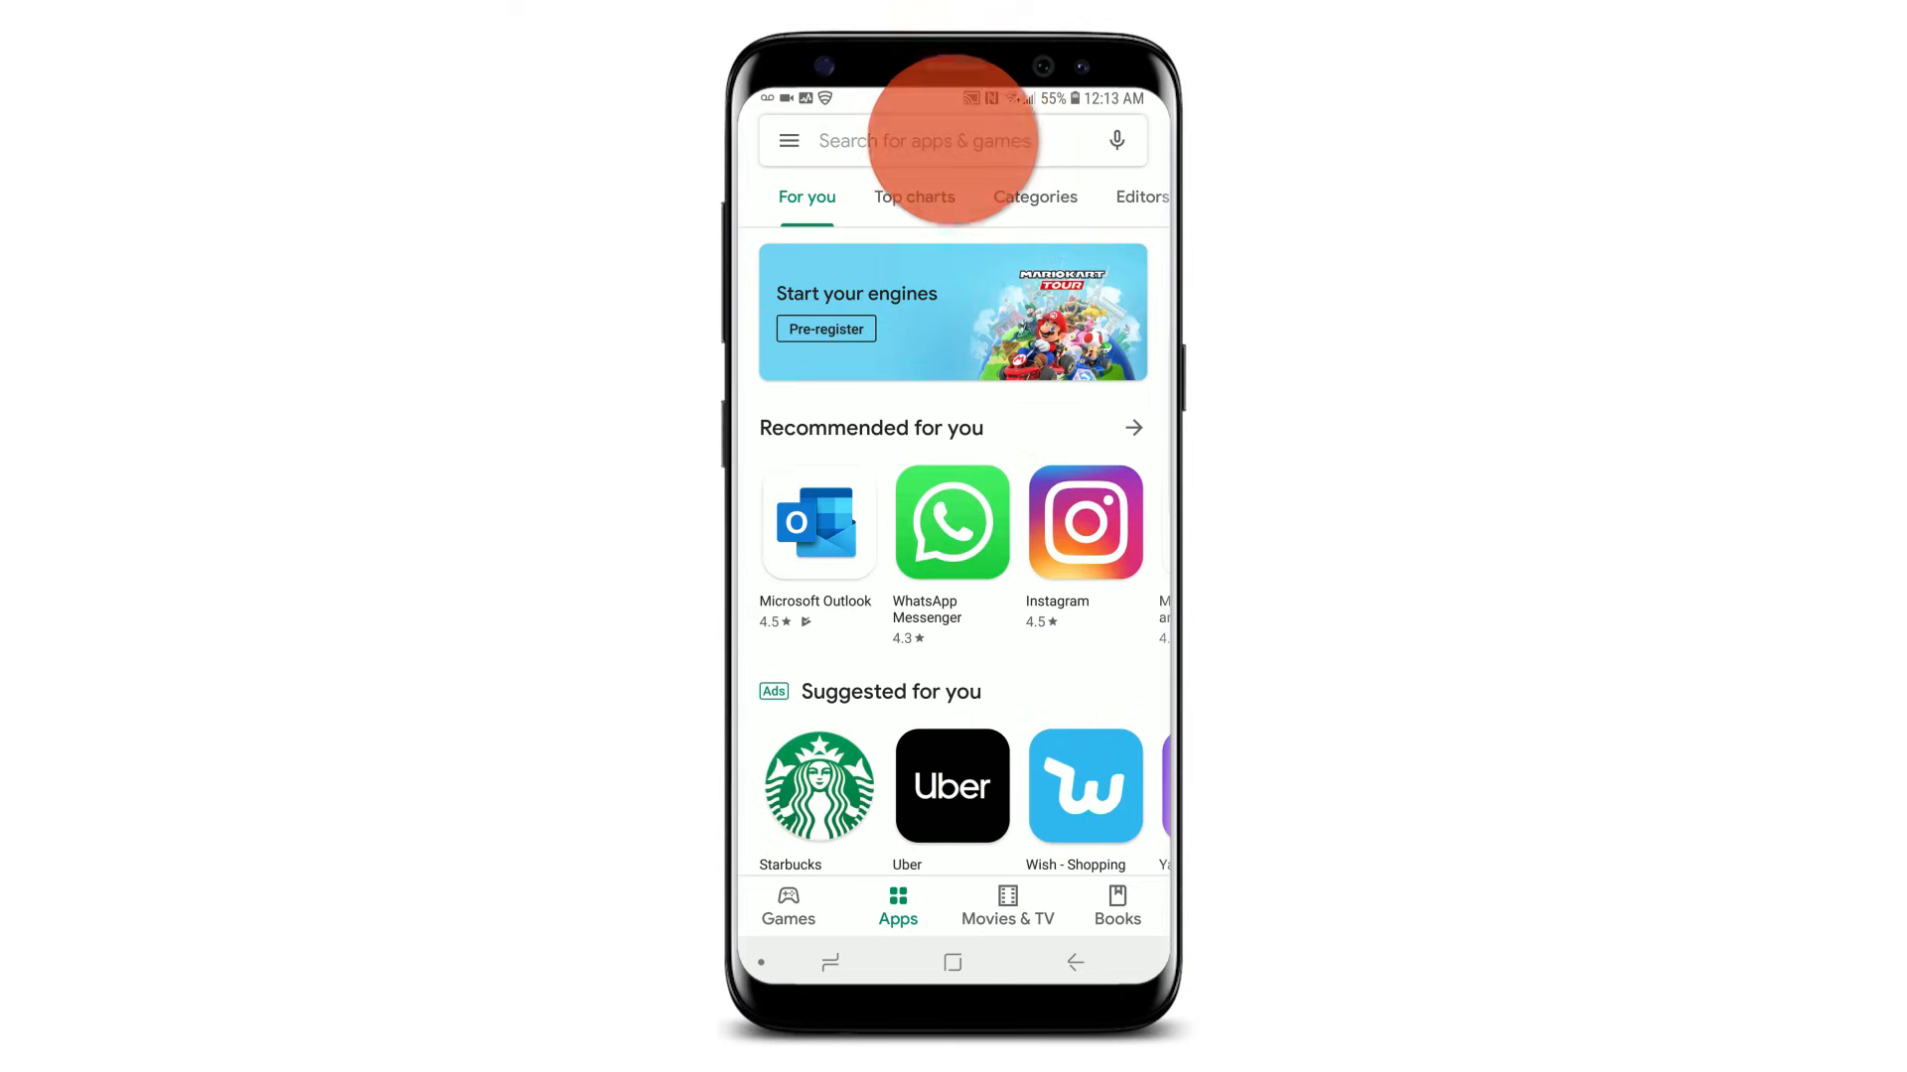
type("teams")
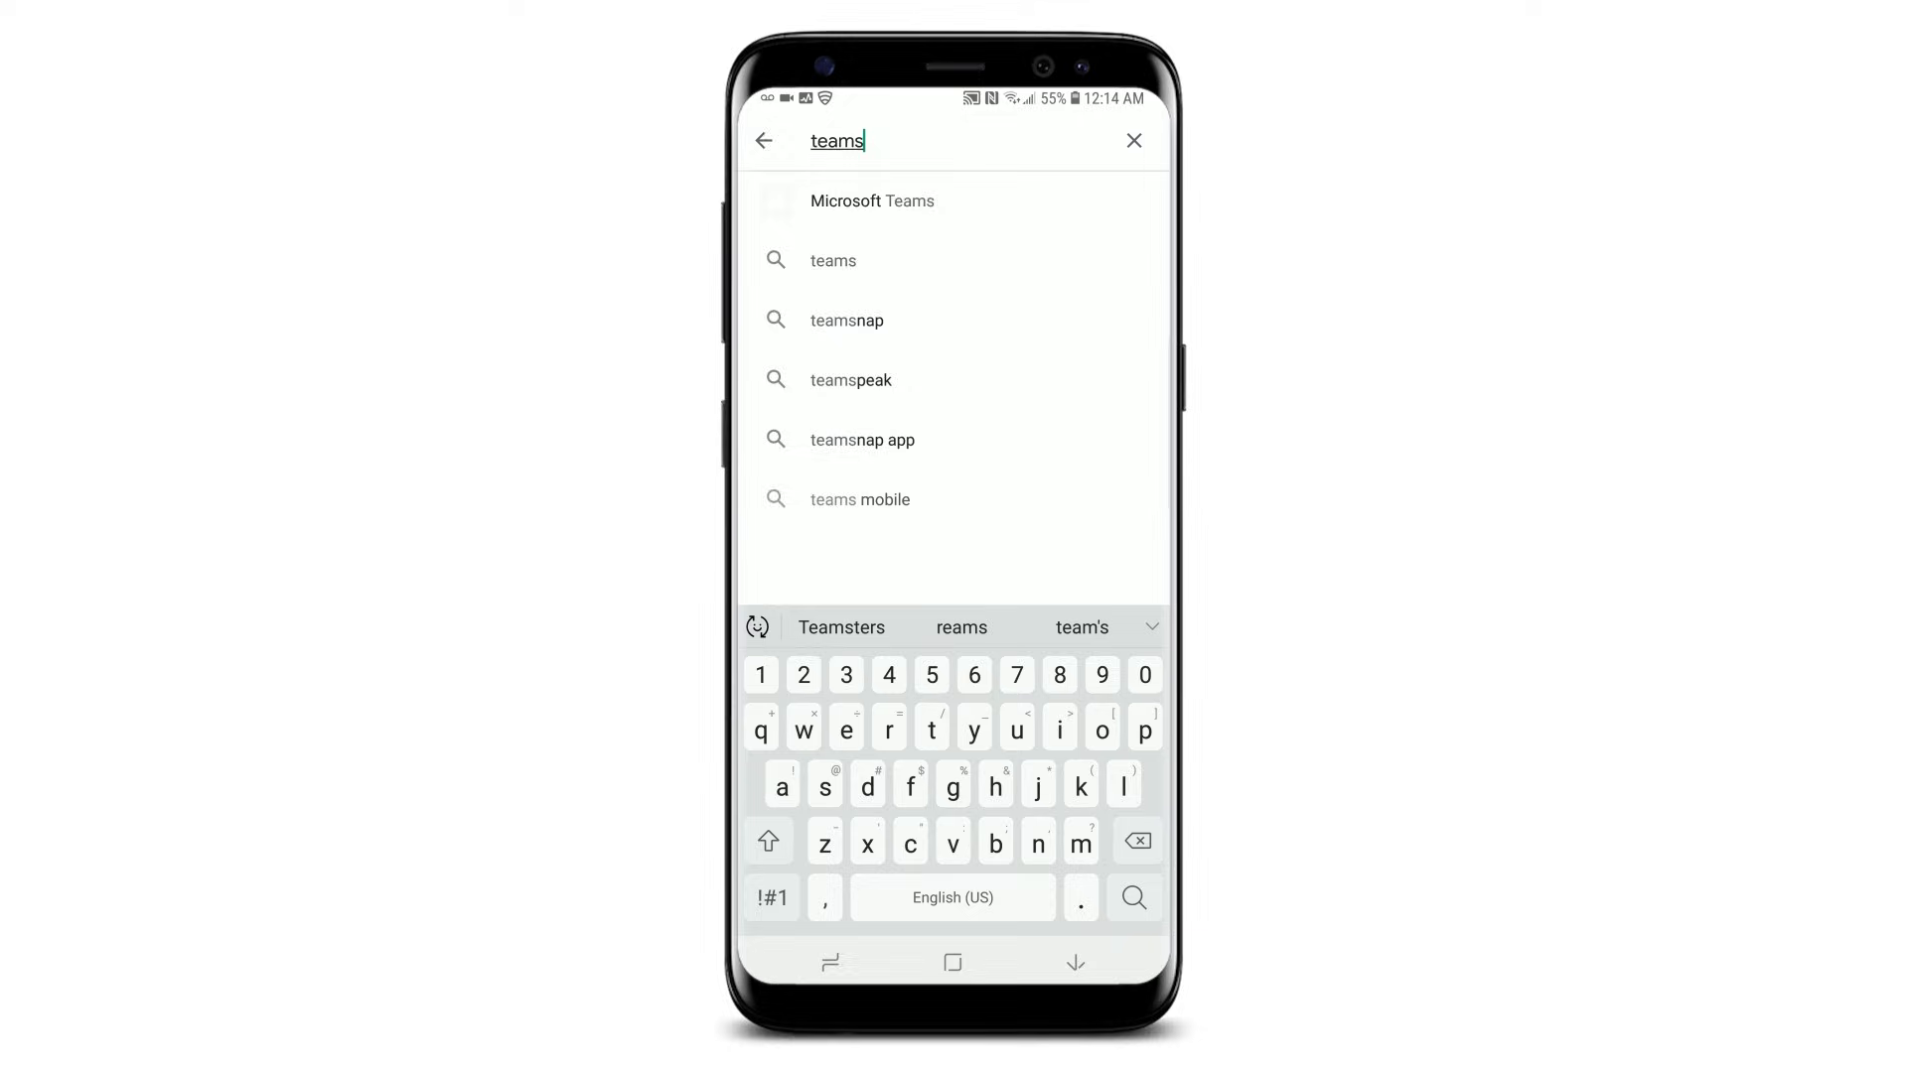